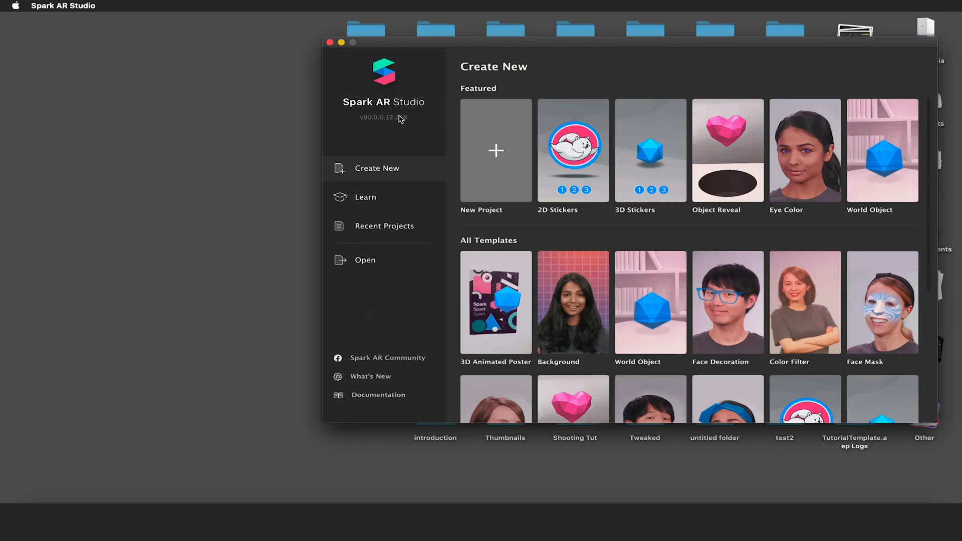
mouse_move(418, 141)
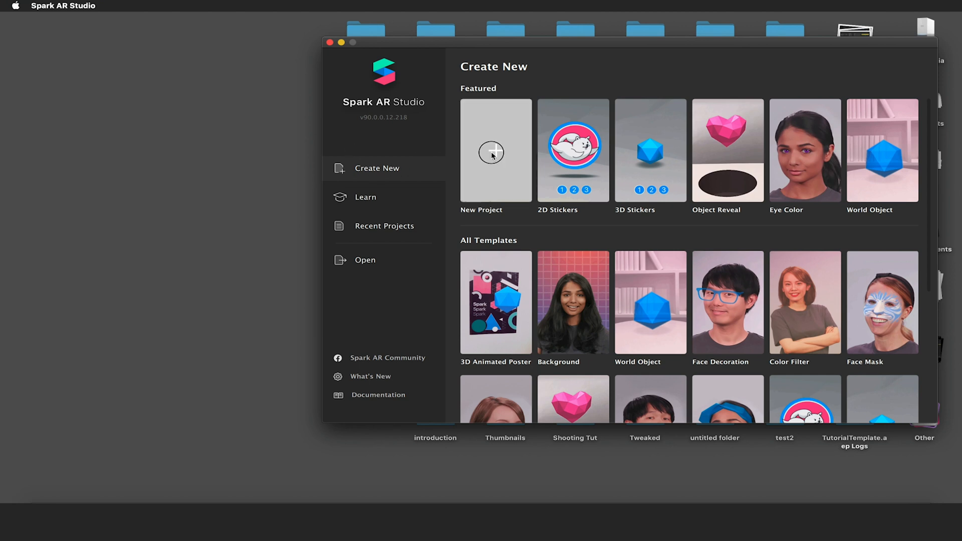
Step: Start a new project from the Face Decoration template and maximize the window
left_click(491, 153)
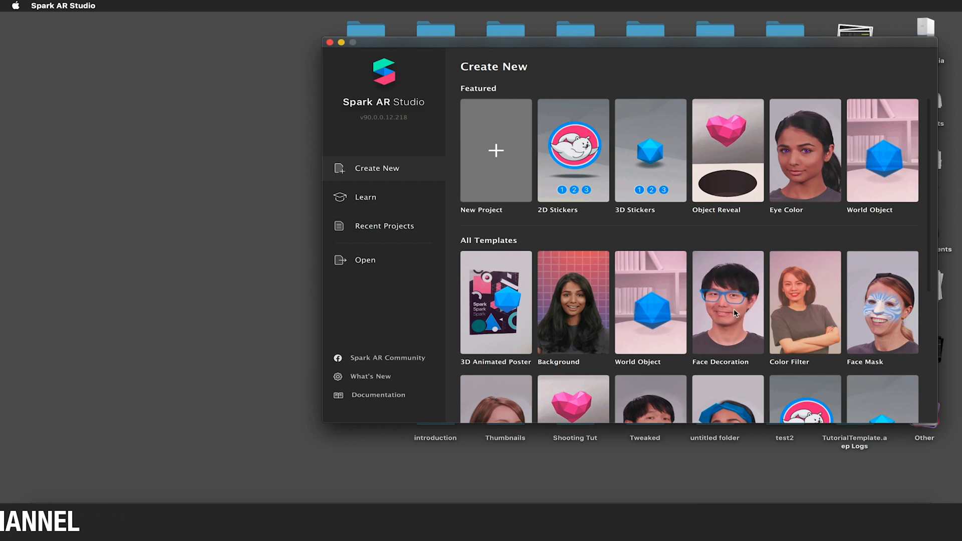
left_click(727, 303)
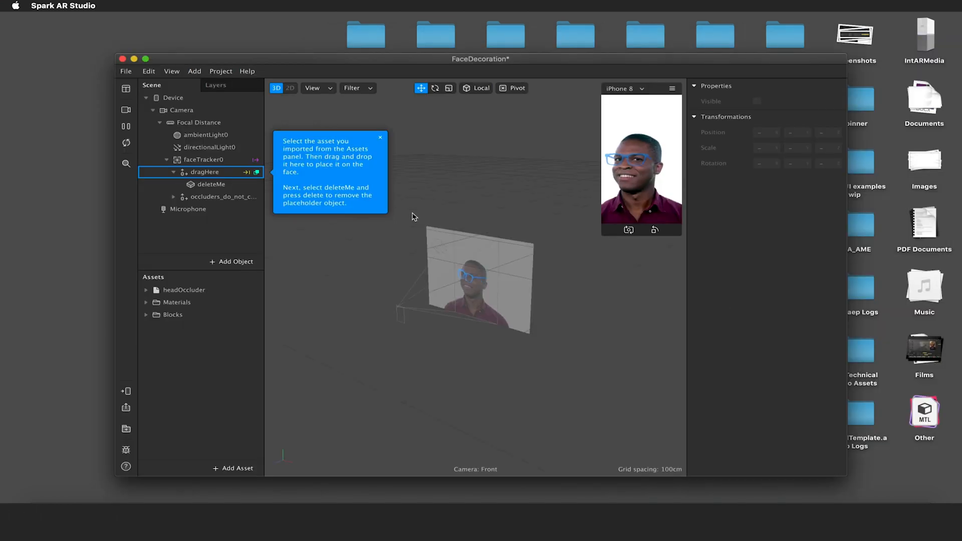
double_click(481, 59)
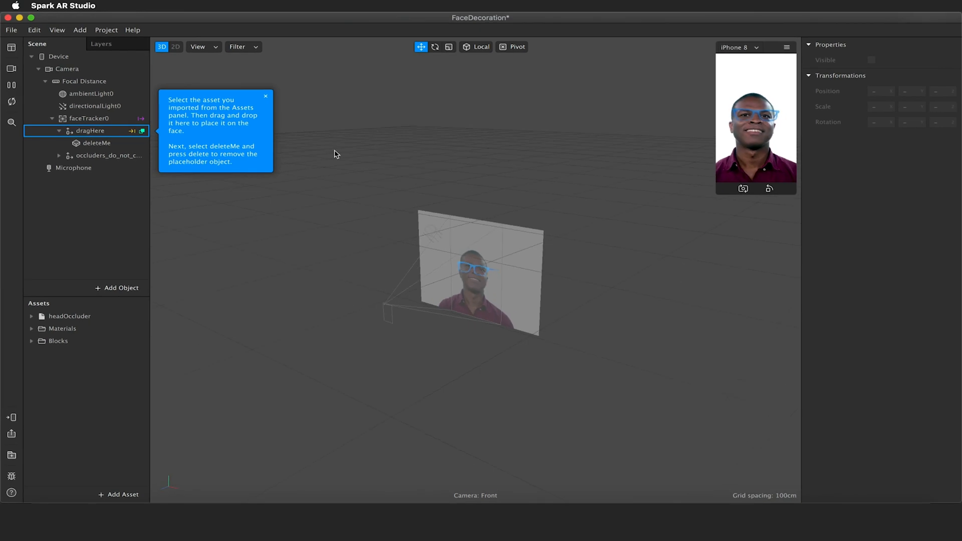
Step: Delete the deleteMe placeholder and the Glasses block asset, then expand the Materials folder
left_click(98, 144)
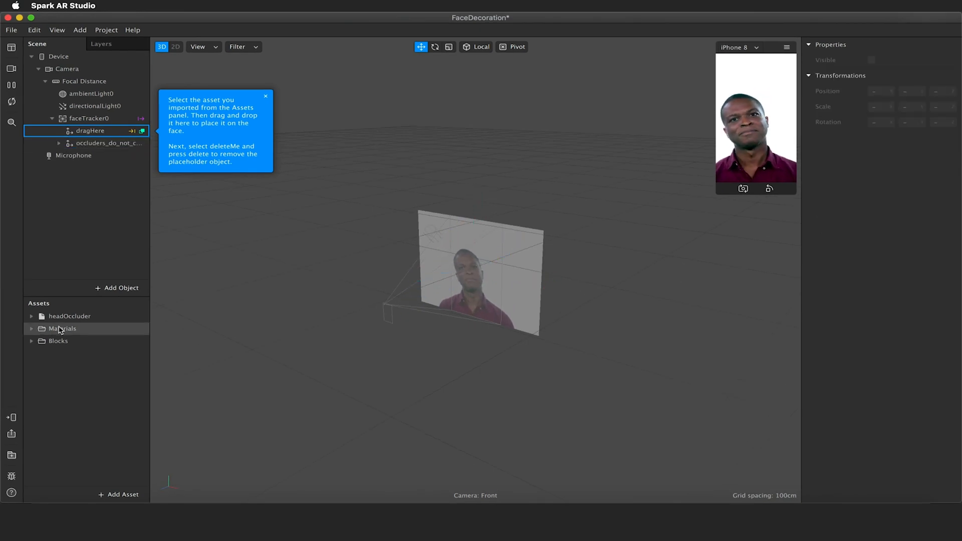
left_click(66, 353)
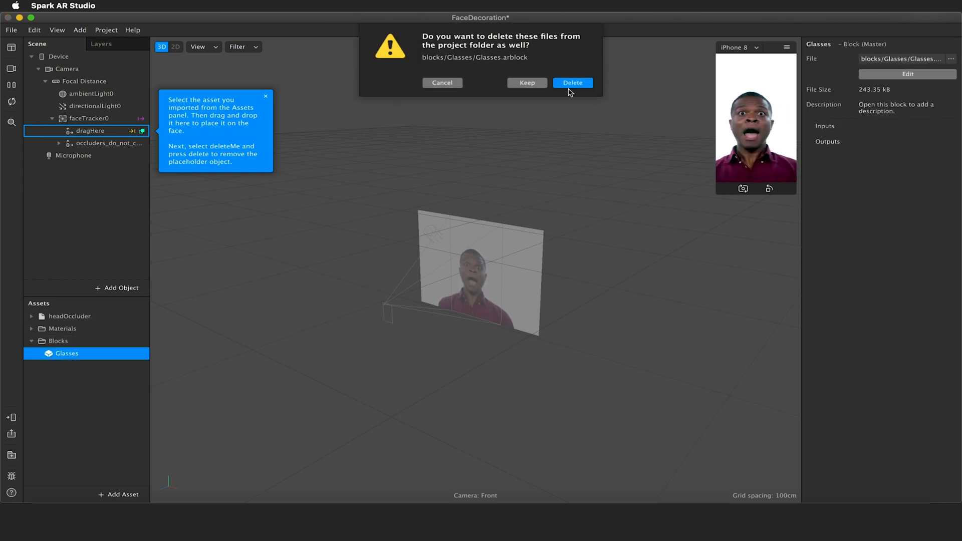
left_click(572, 83)
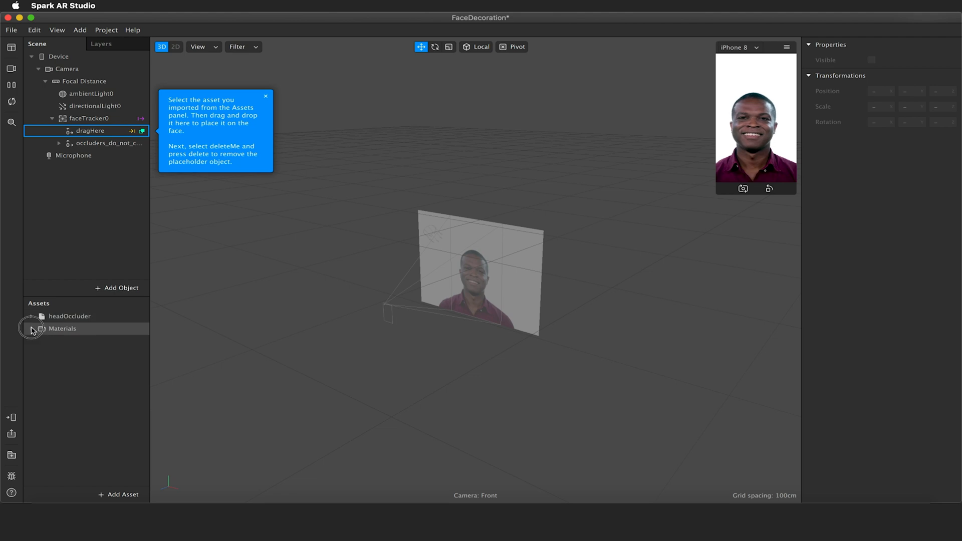
left_click(31, 329)
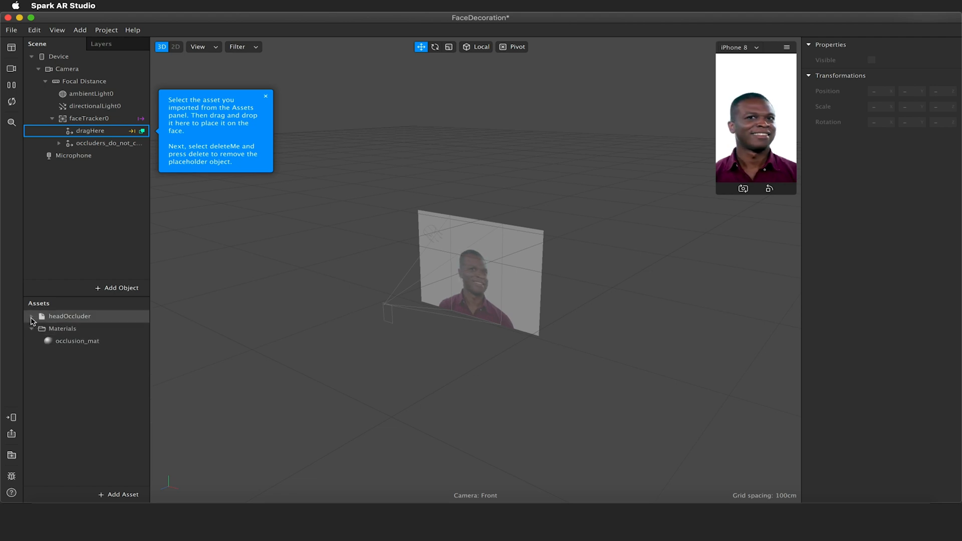
left_click(91, 130)
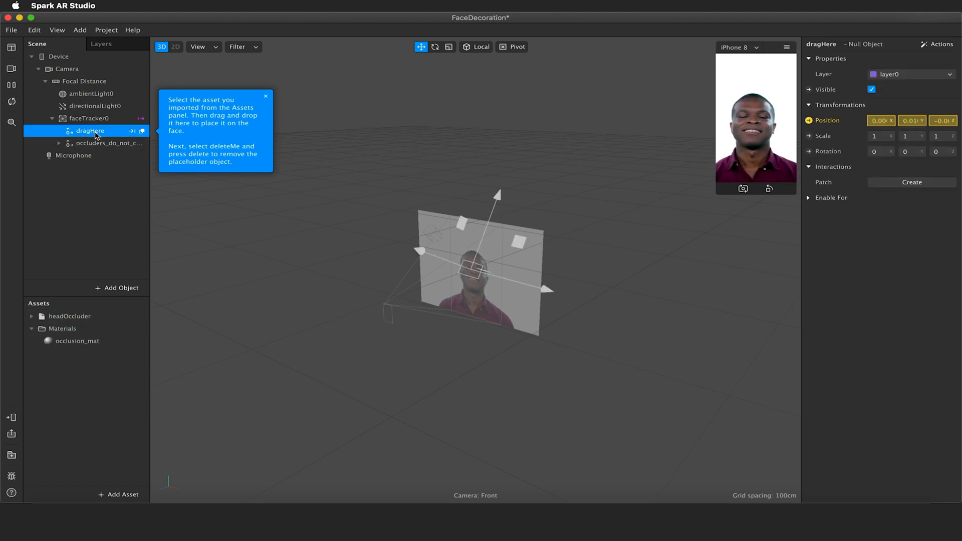
Step: Rename the dragHere null to Sway and add a child null object named Orbit beneath it
right_click(90, 130)
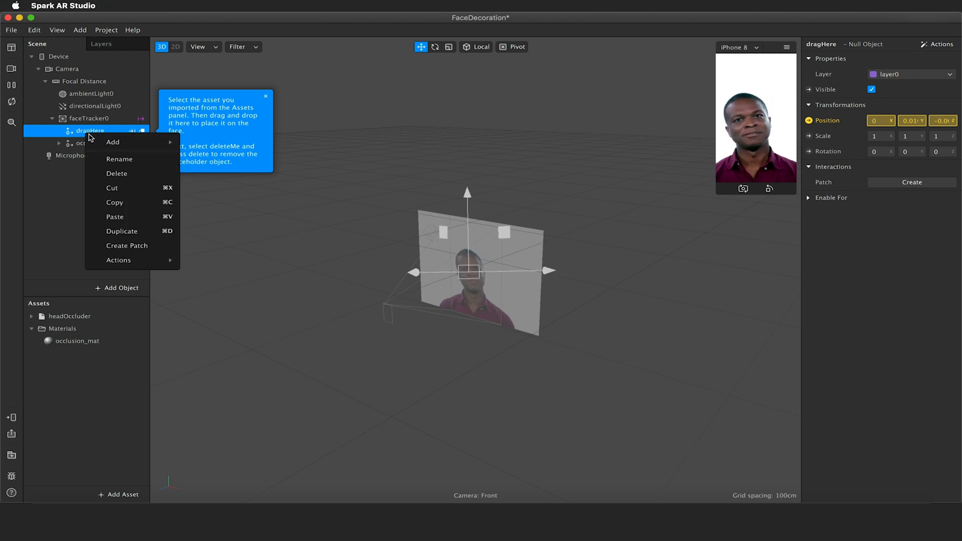
left_click(119, 160)
type("Sway")
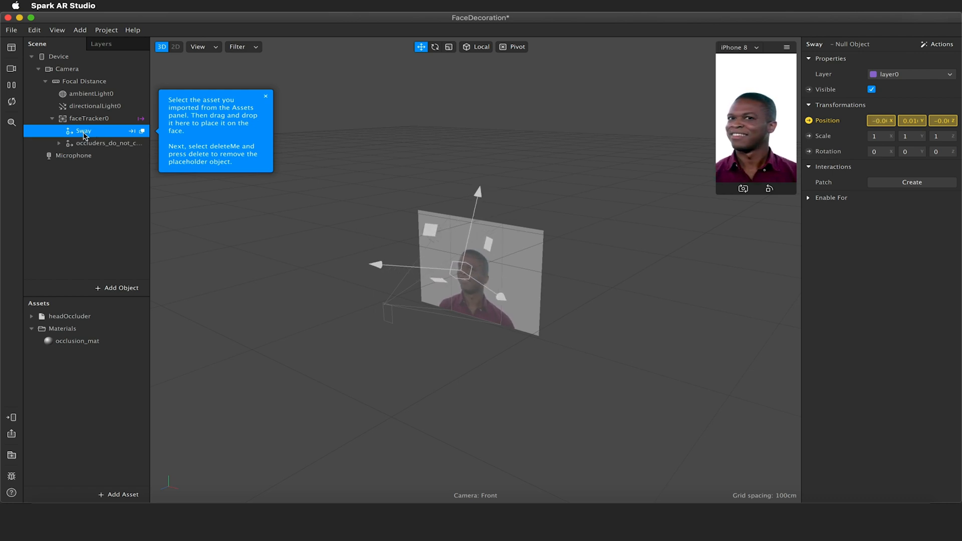
right_click(83, 130)
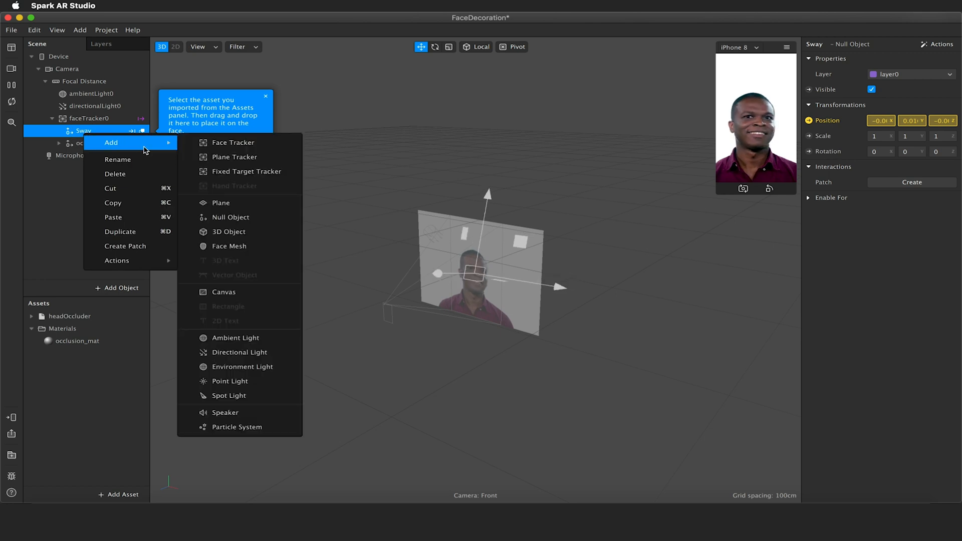
left_click(231, 217)
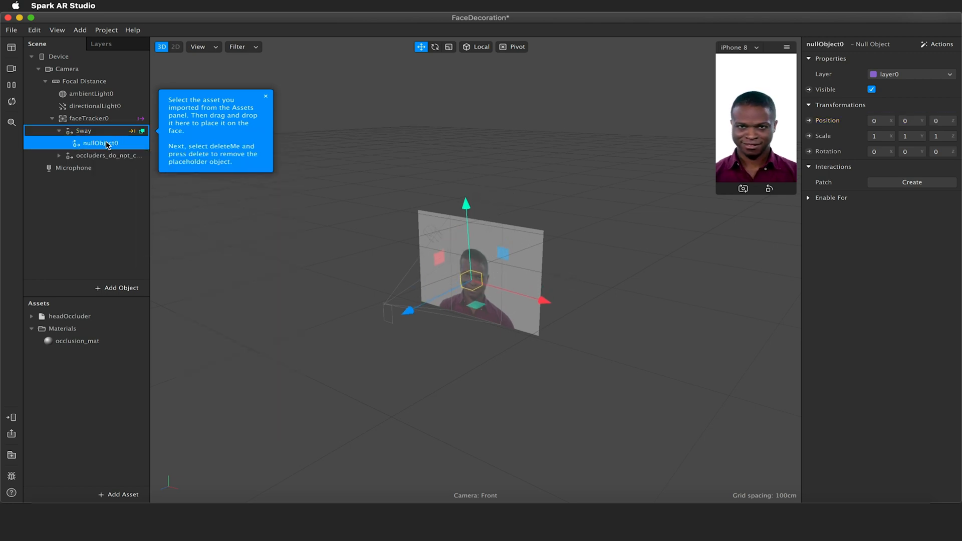
double_click(100, 143)
type("Orbit")
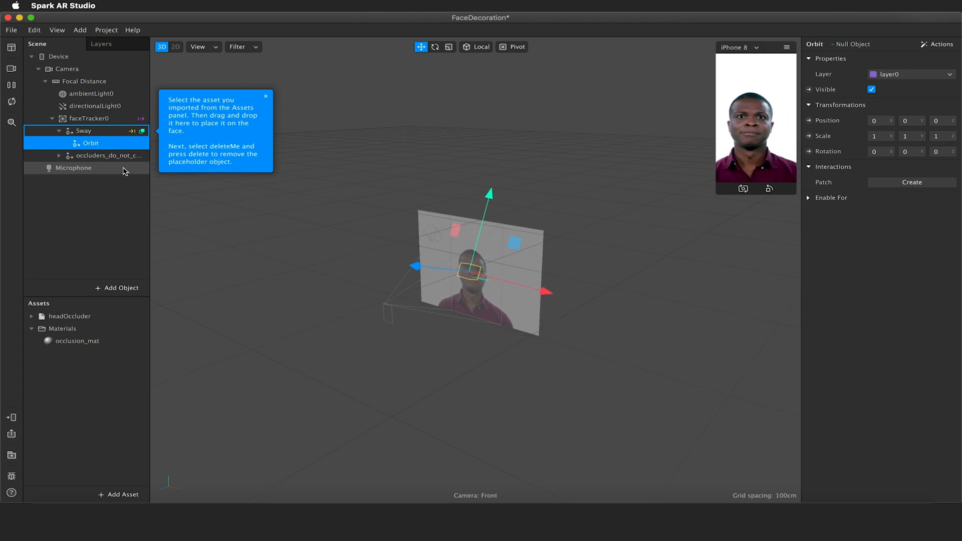
left_click(266, 96)
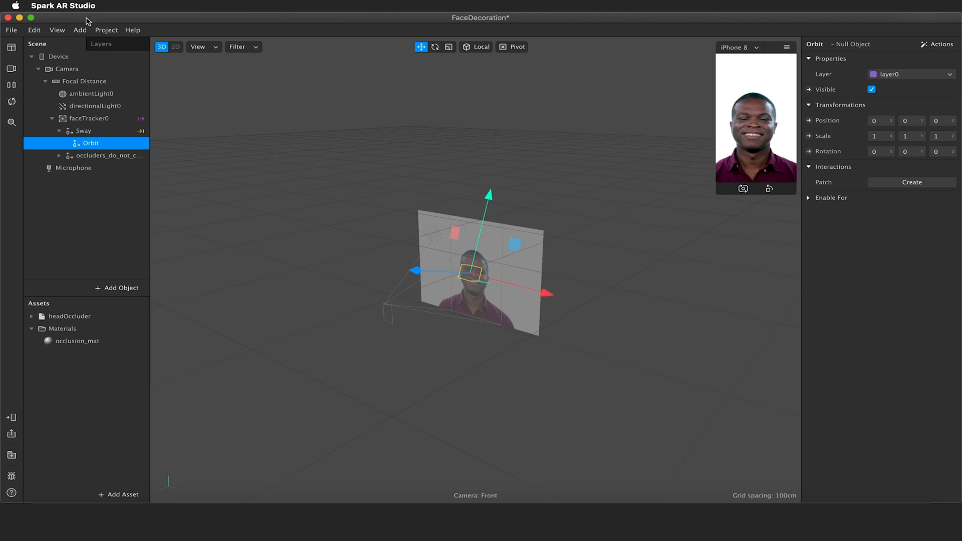
Step: Show the Patch Editor and look up the Slider UI patch in the patch picker
left_click(57, 29)
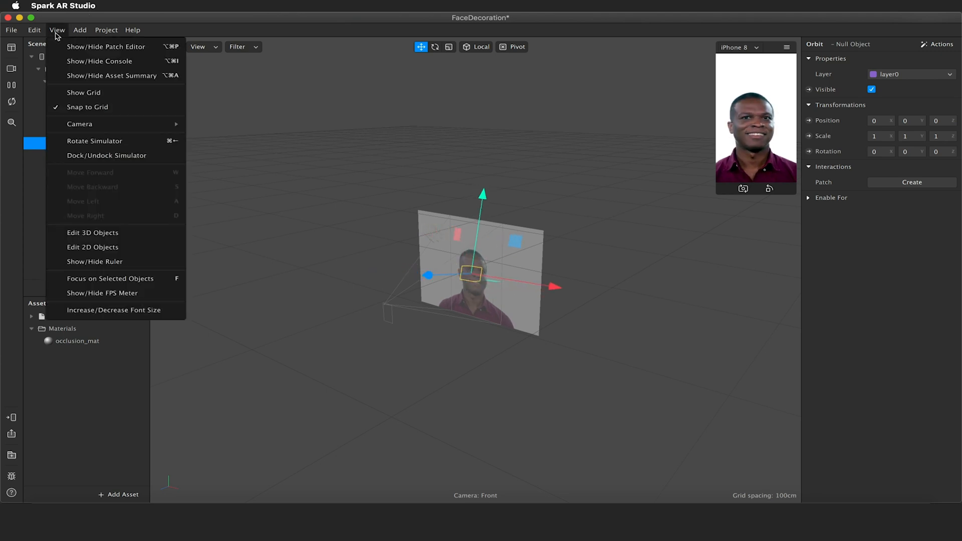
left_click(106, 47)
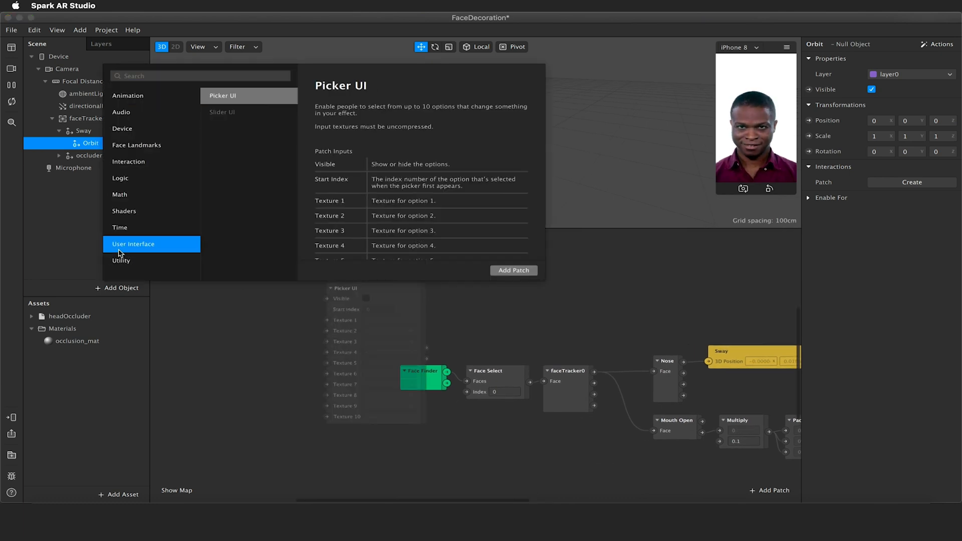
left_click(233, 114)
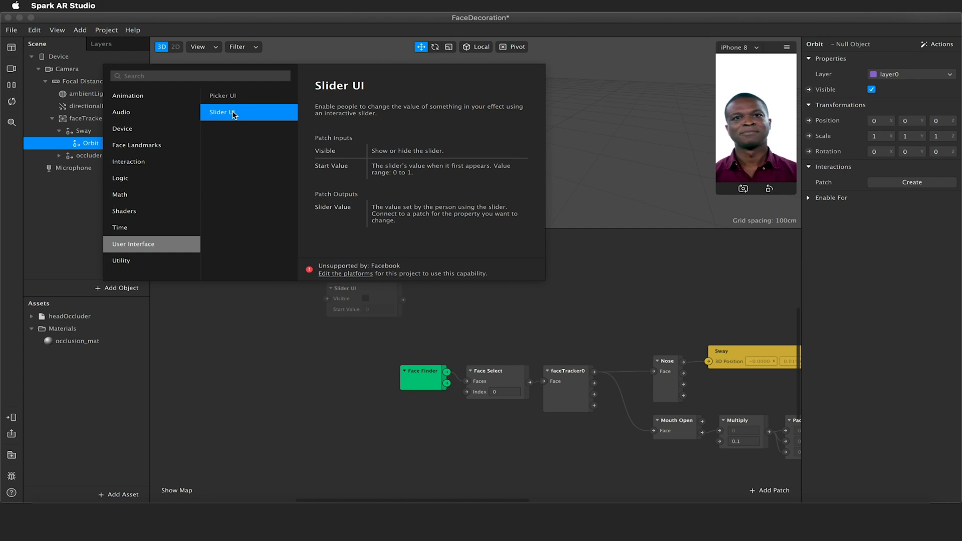
Step: Restrict the project's target platforms to Instagram only so Slider UI becomes available
left_click(222, 97)
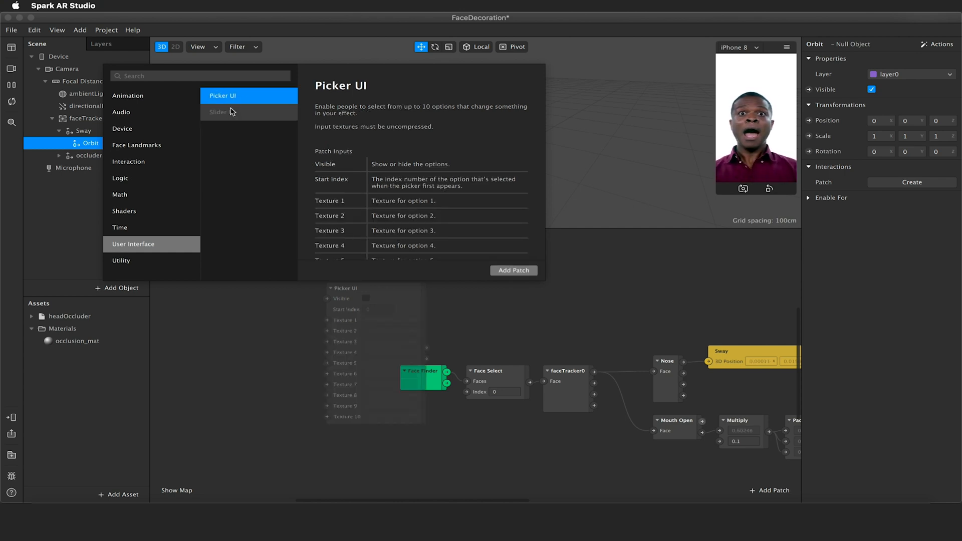
left_click(223, 112)
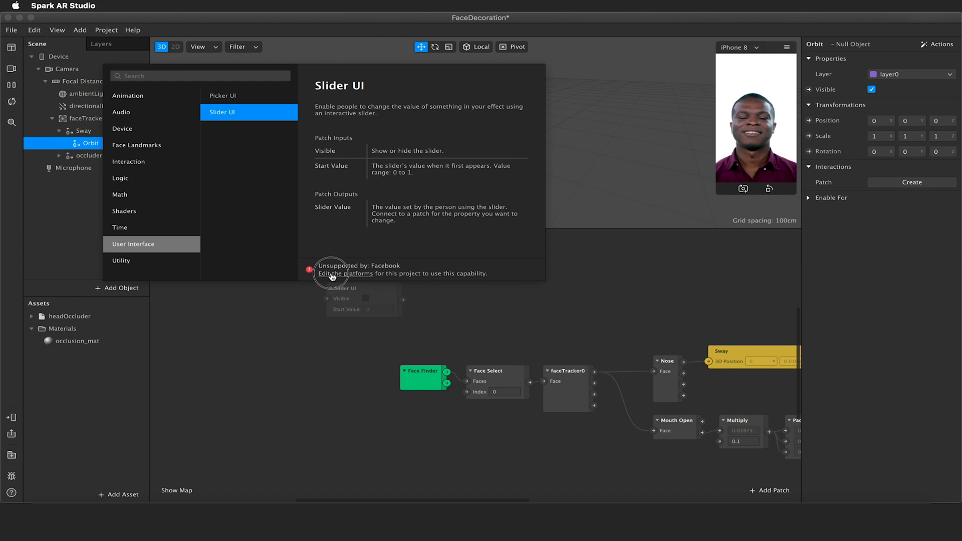
left_click(345, 273)
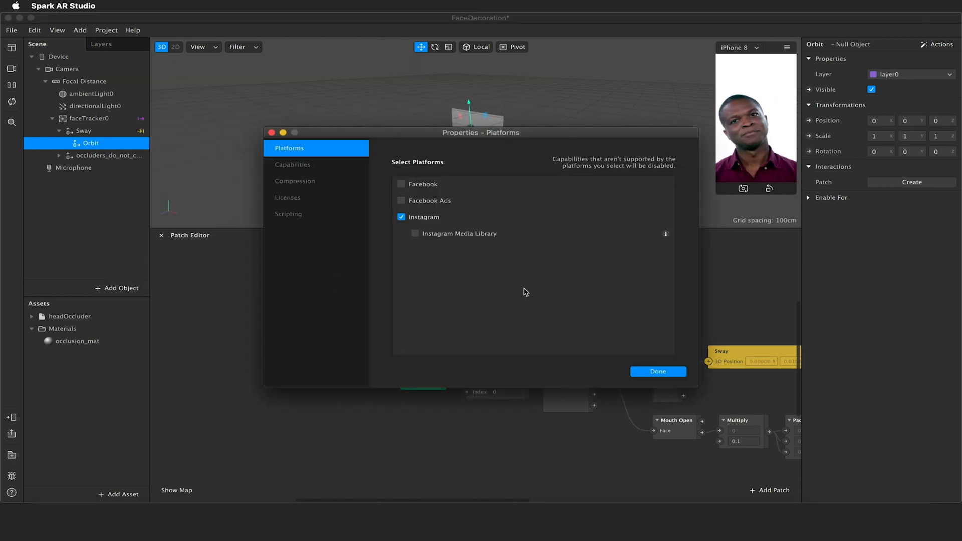
left_click(658, 370)
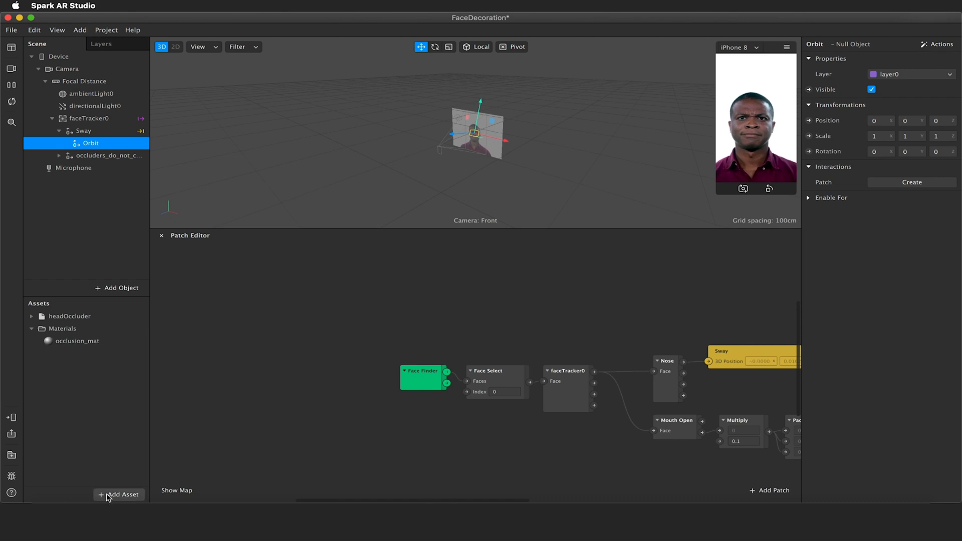
Step: Add a Slider UI patch from the User Interface category to the patch graph
left_click(769, 490)
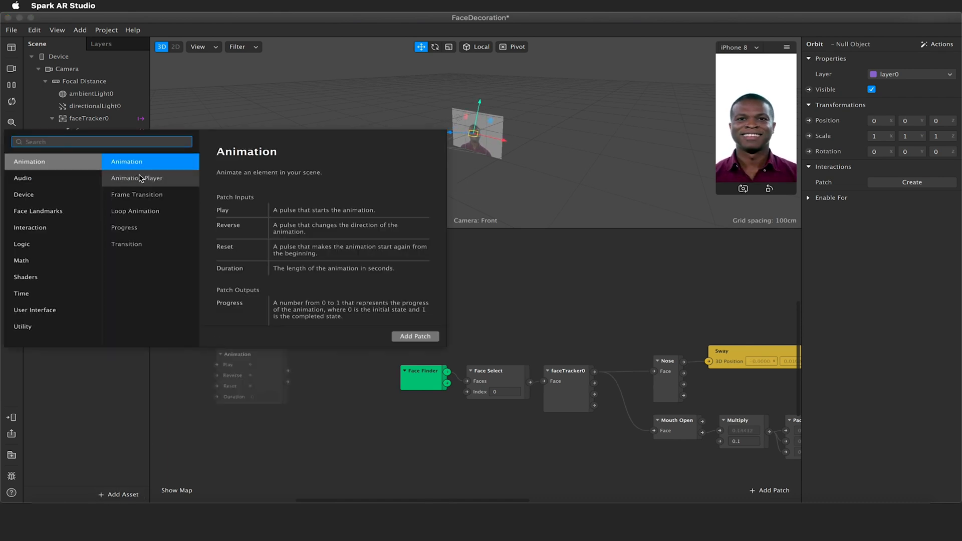
left_click(35, 309)
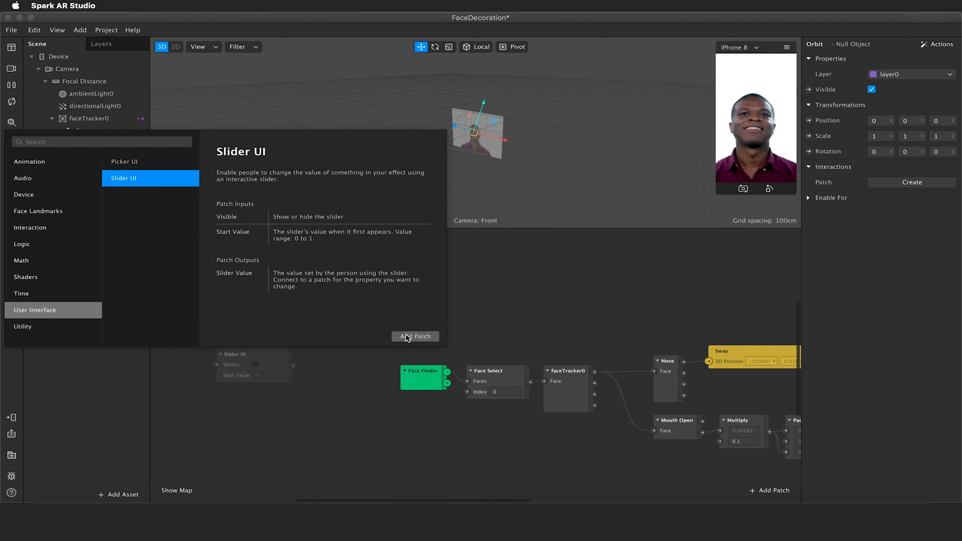
left_click(415, 337)
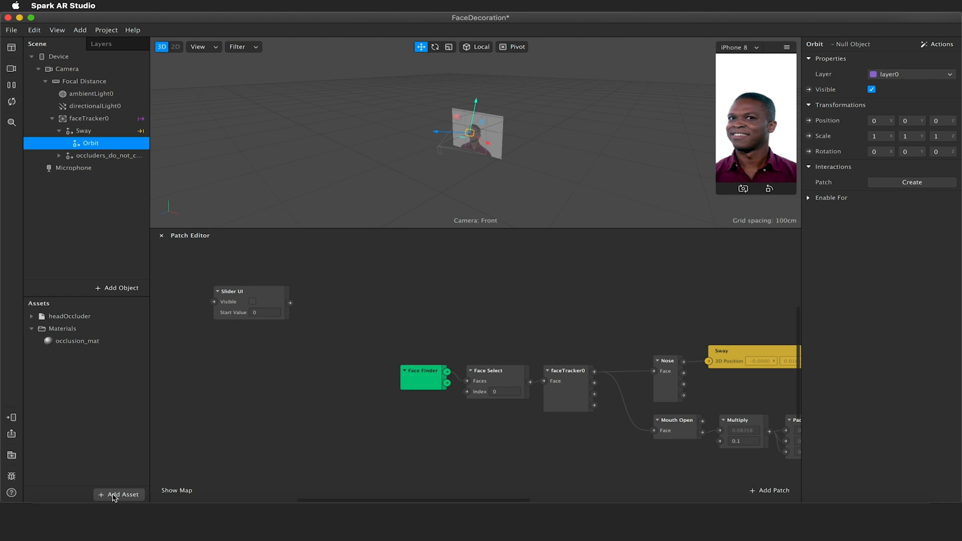
Step: Import the free Star Primitive from the AR Library's 3D shapes into the project assets
left_click(119, 494)
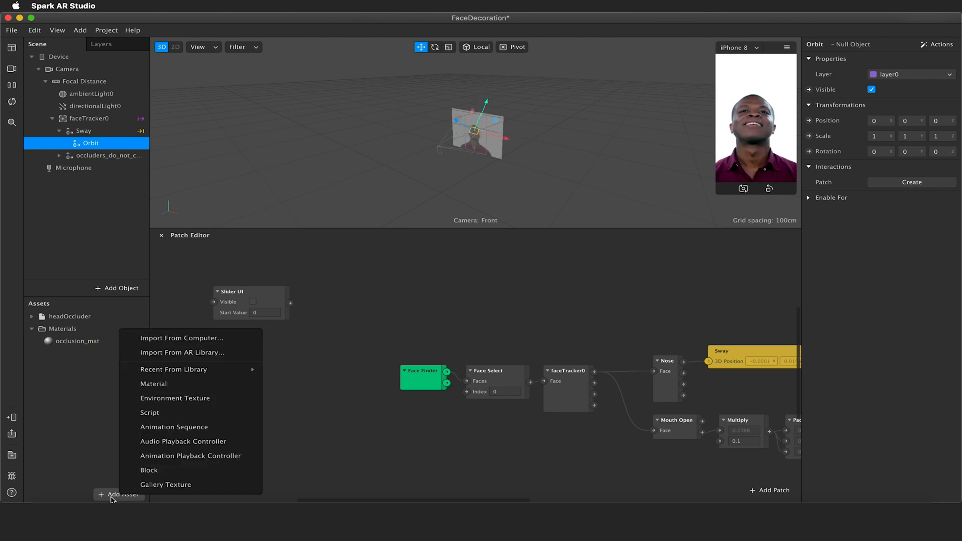
mouse_move(179, 351)
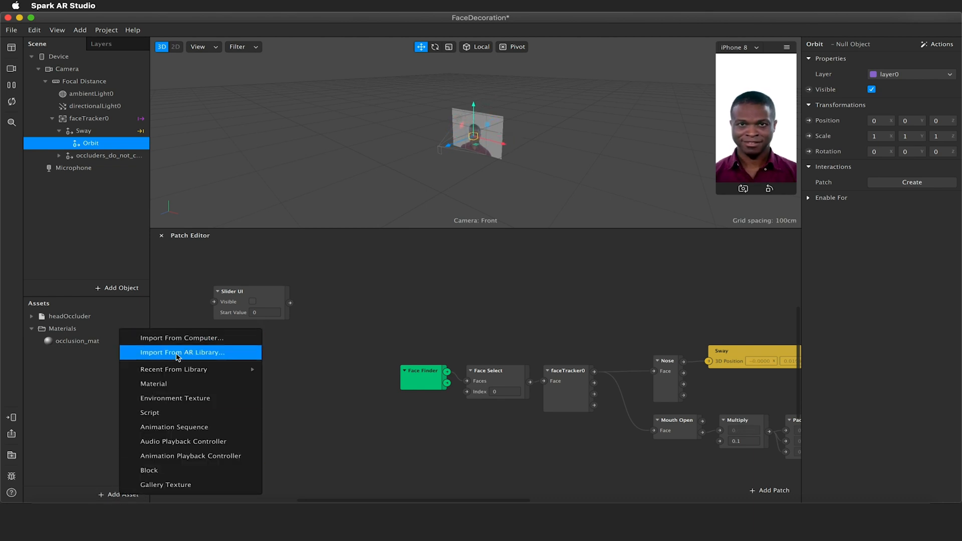
left_click(182, 352)
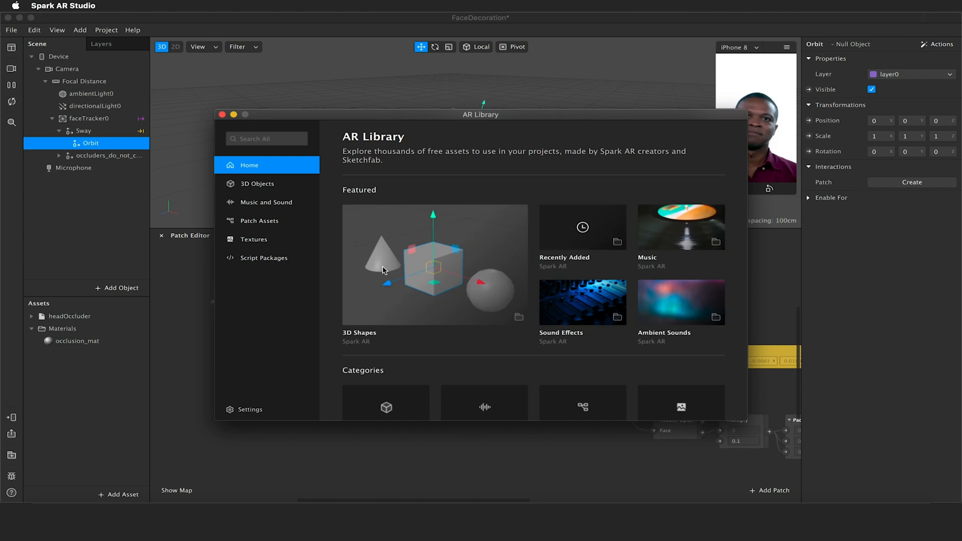
left_click(434, 264)
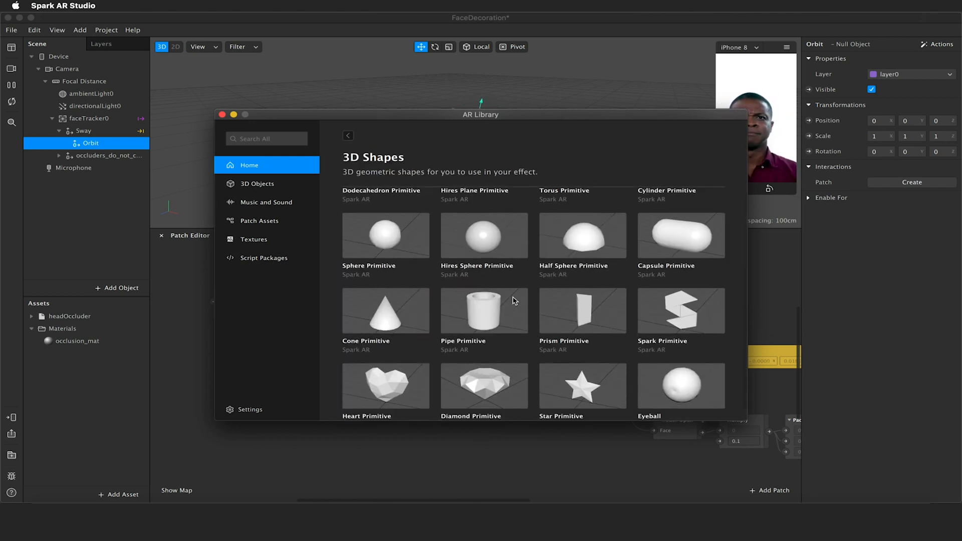
scroll("down", 3)
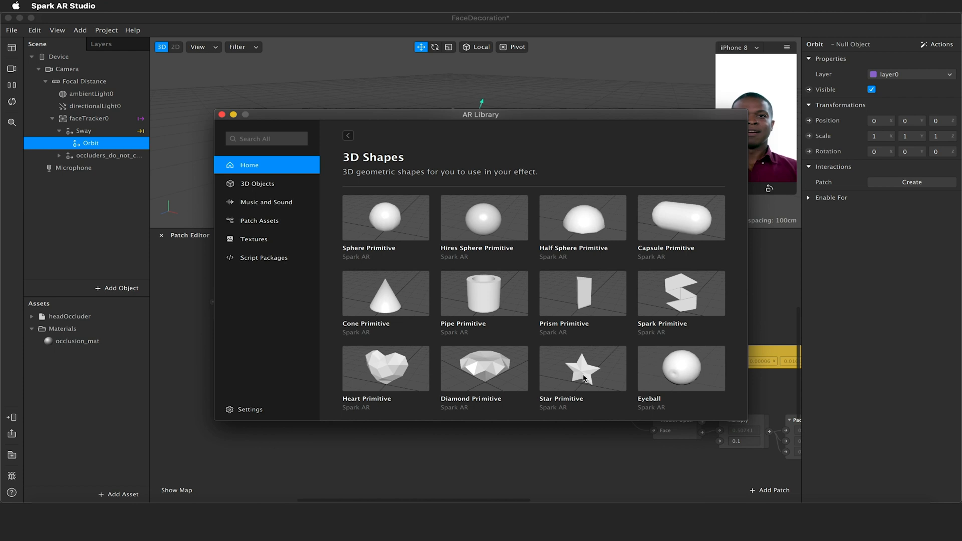
left_click(582, 367)
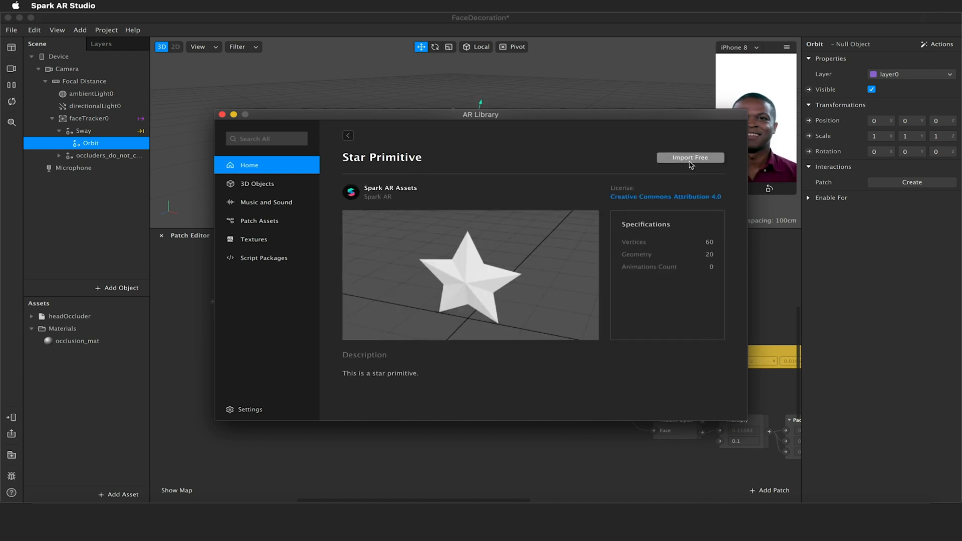
left_click(690, 158)
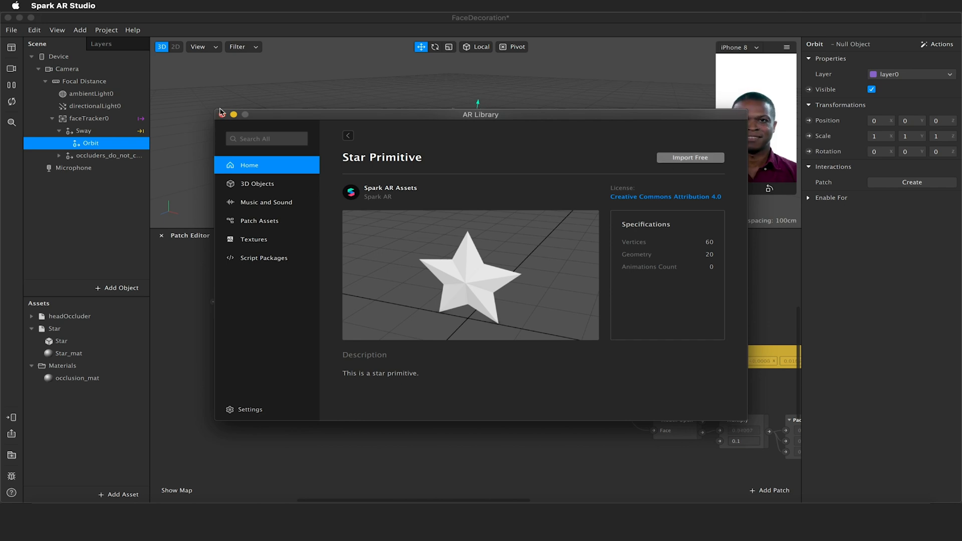
left_click(54, 329)
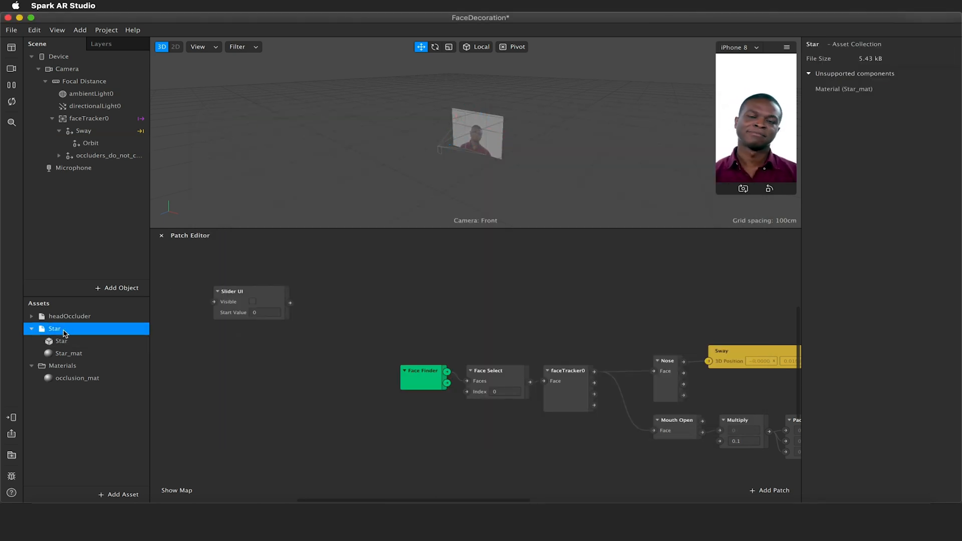
Step: Place the Star model under Orbit and set its Position Z to 0.15, in front of the face
left_click_drag(54, 329, 113, 148)
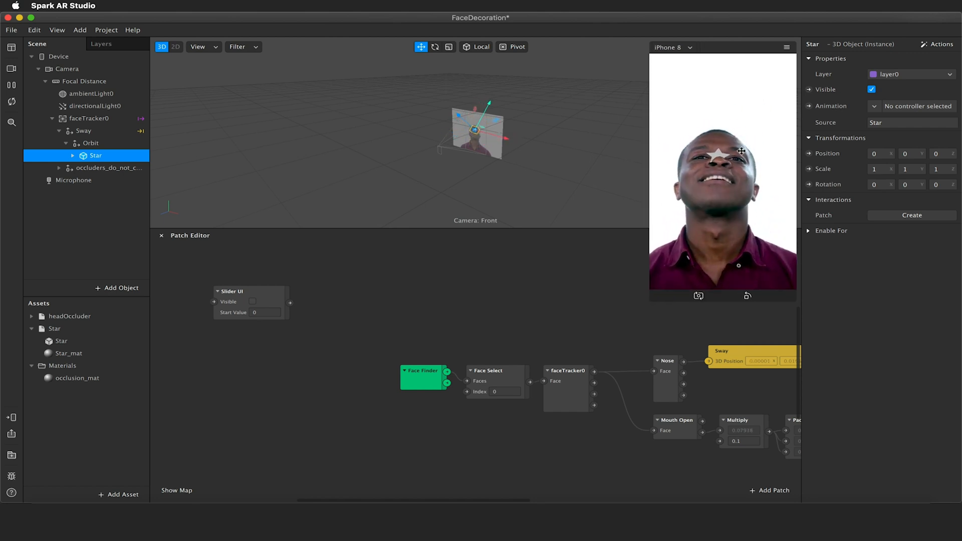
left_click(11, 85)
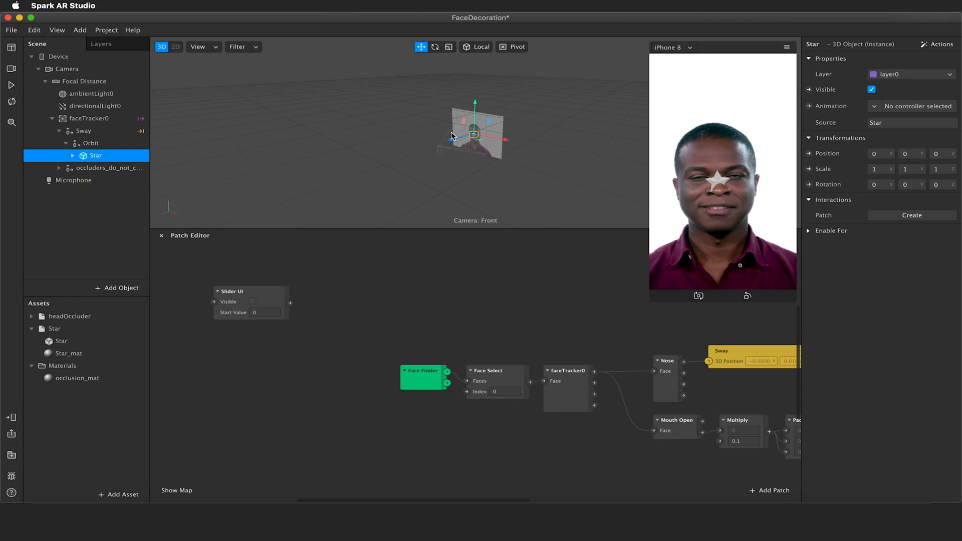
left_click_drag(466, 135, 451, 141)
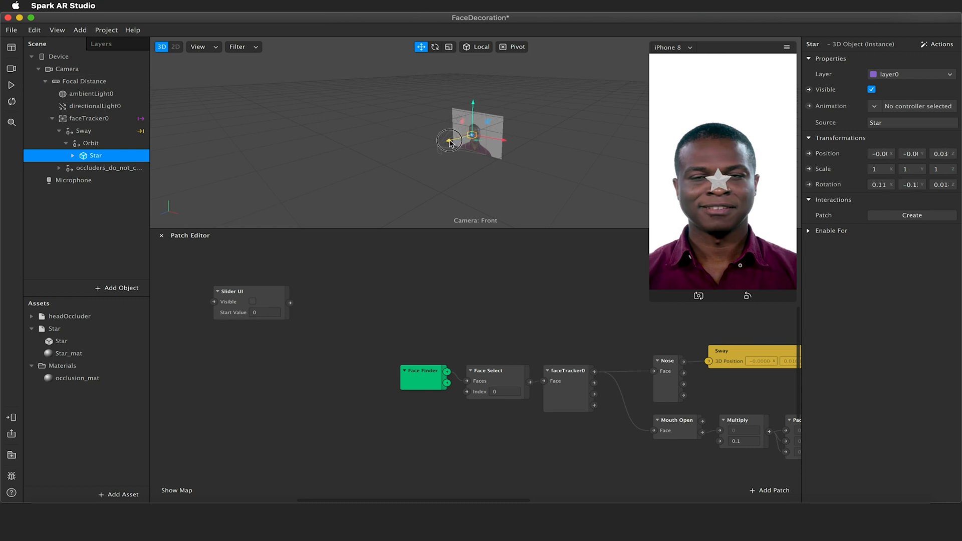
left_click_drag(471, 135, 465, 132)
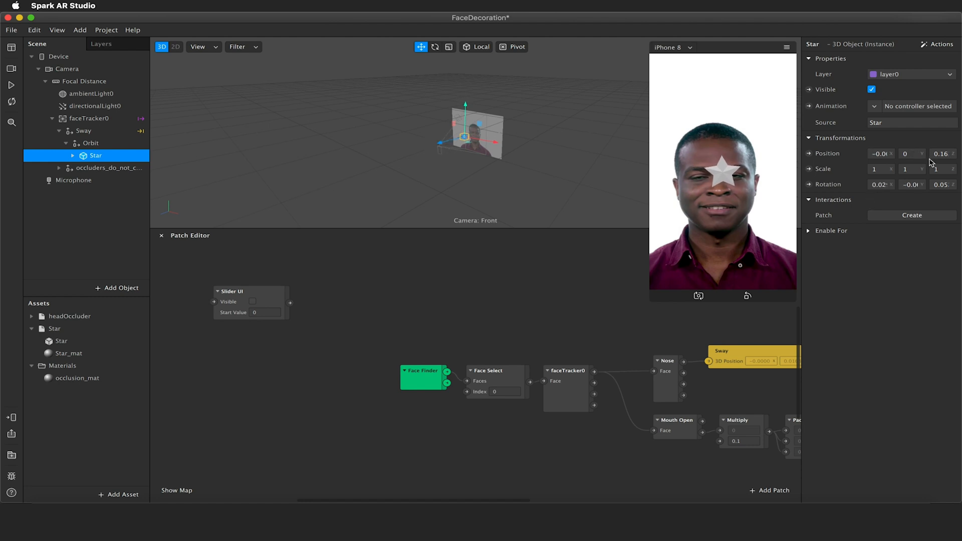
left_click(941, 153)
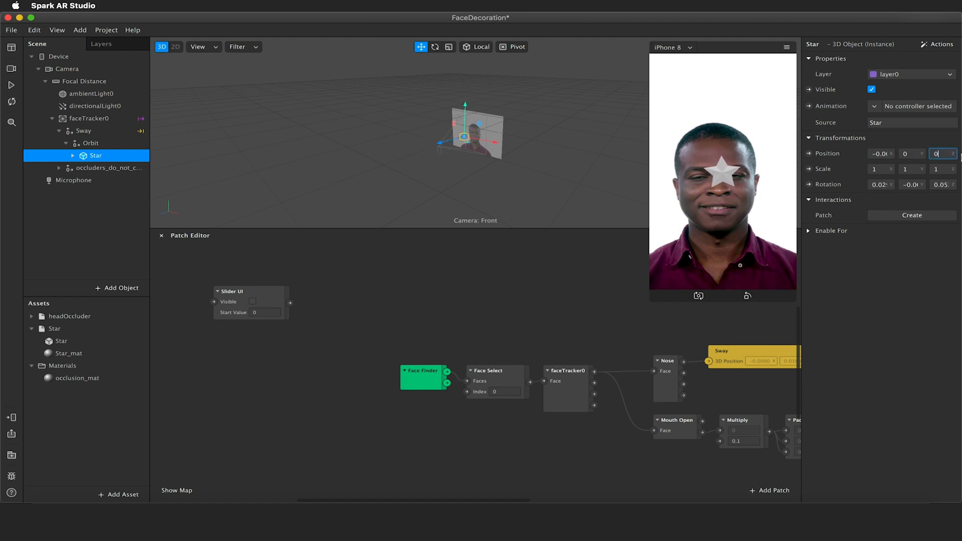
type("0.15")
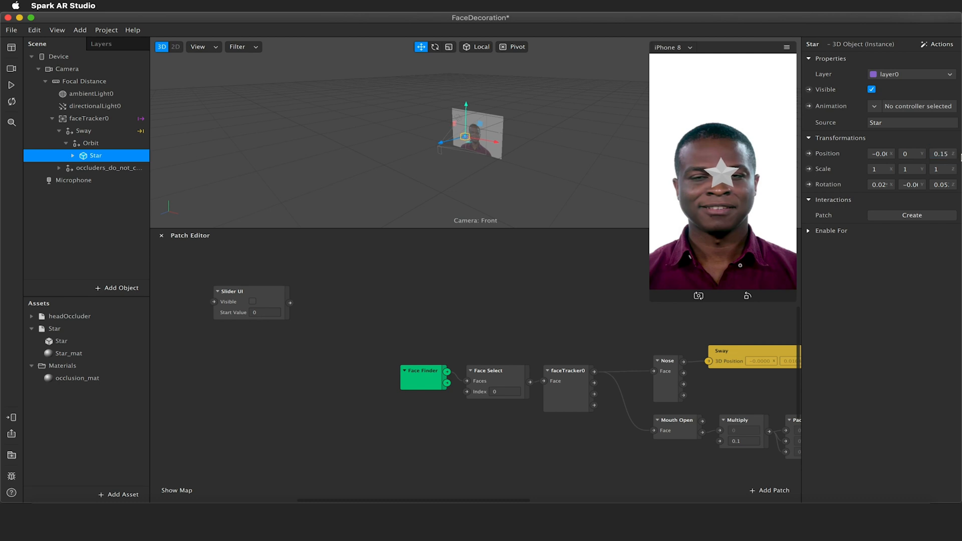
left_click(881, 154)
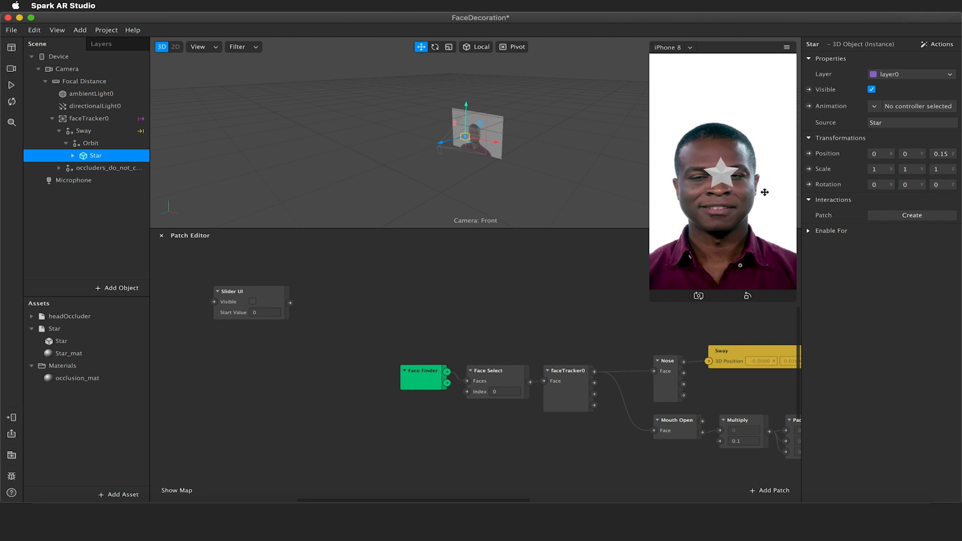
mouse_move(765, 220)
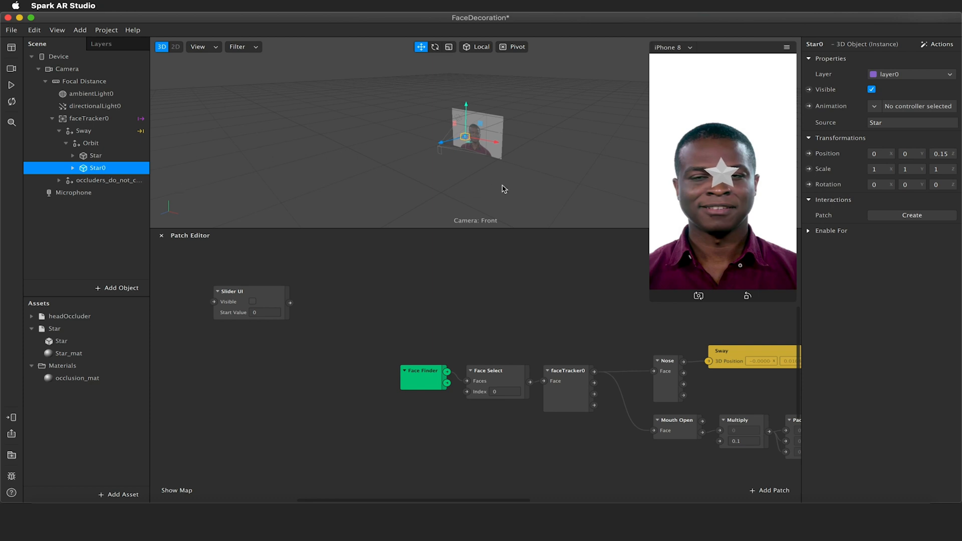
Step: Inspect the face occluder's occlusion_mat, briefly raising its opacity and returning it to 0
left_click(942, 154)
type("-0.1")
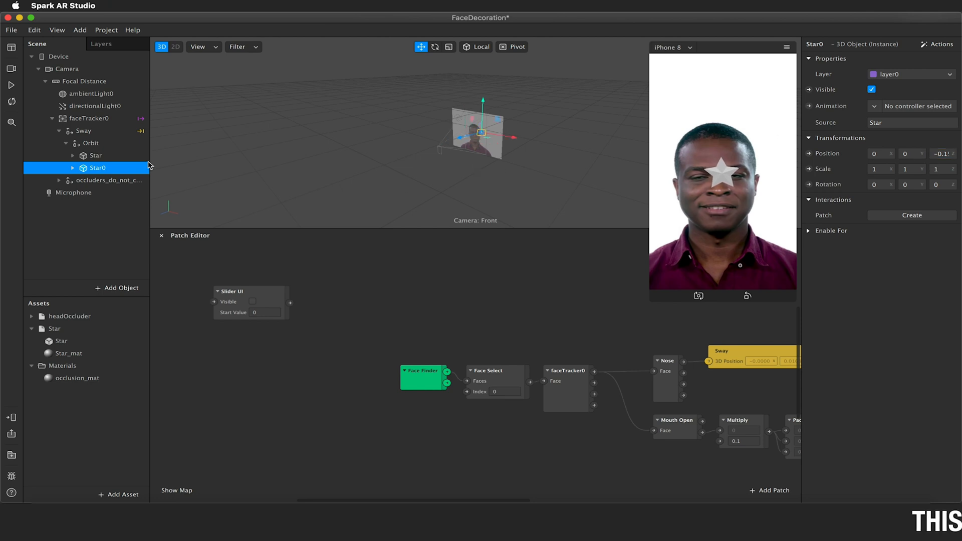
left_click(107, 179)
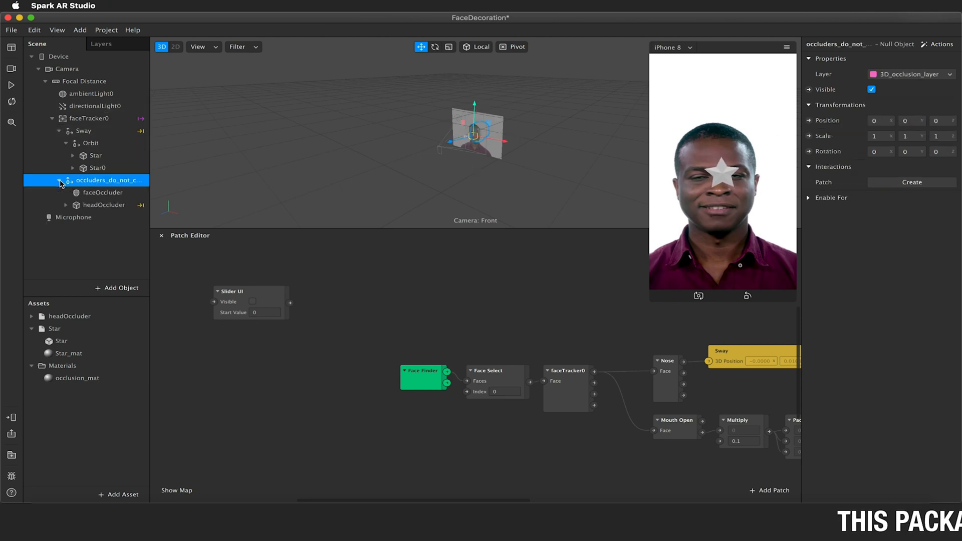
left_click(104, 192)
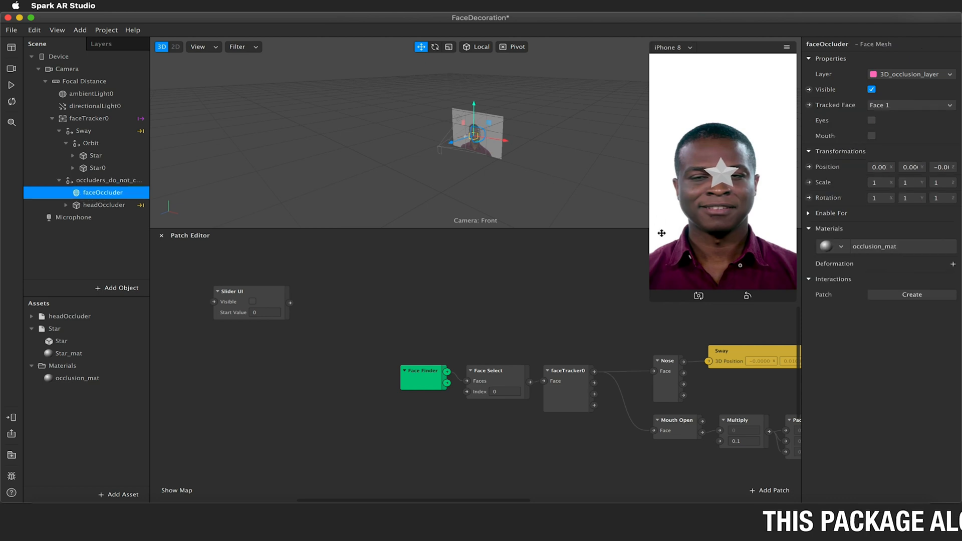
left_click(78, 377)
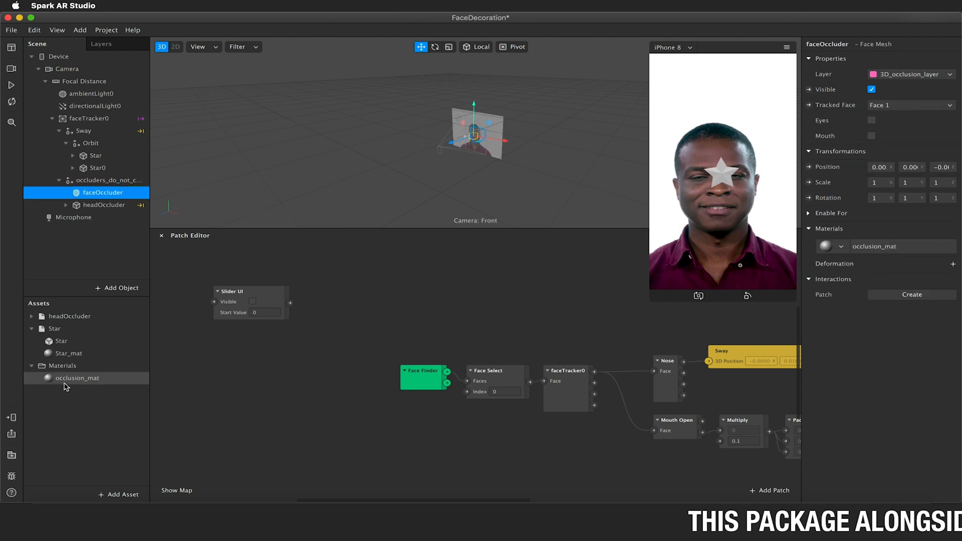
left_click(76, 377)
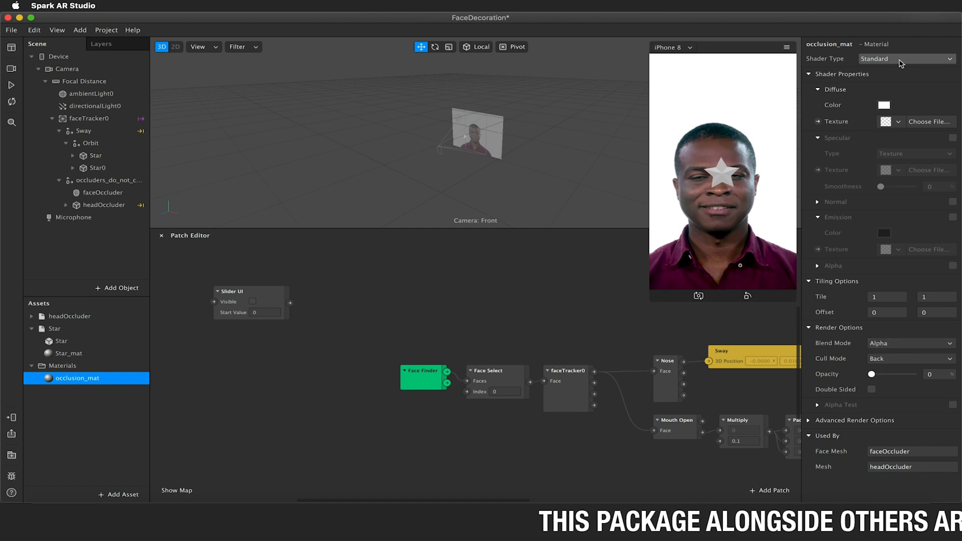
left_click(104, 193)
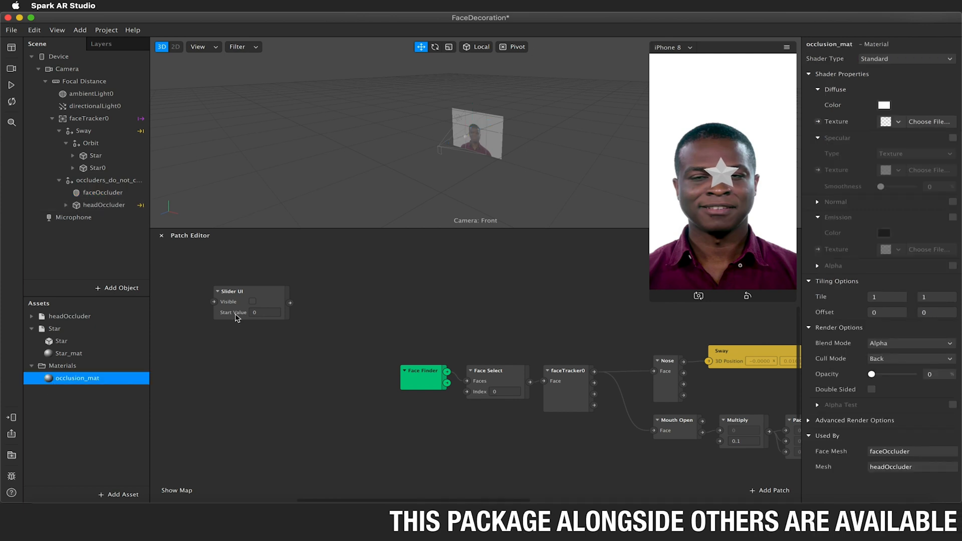
left_click_drag(871, 373, 911, 374)
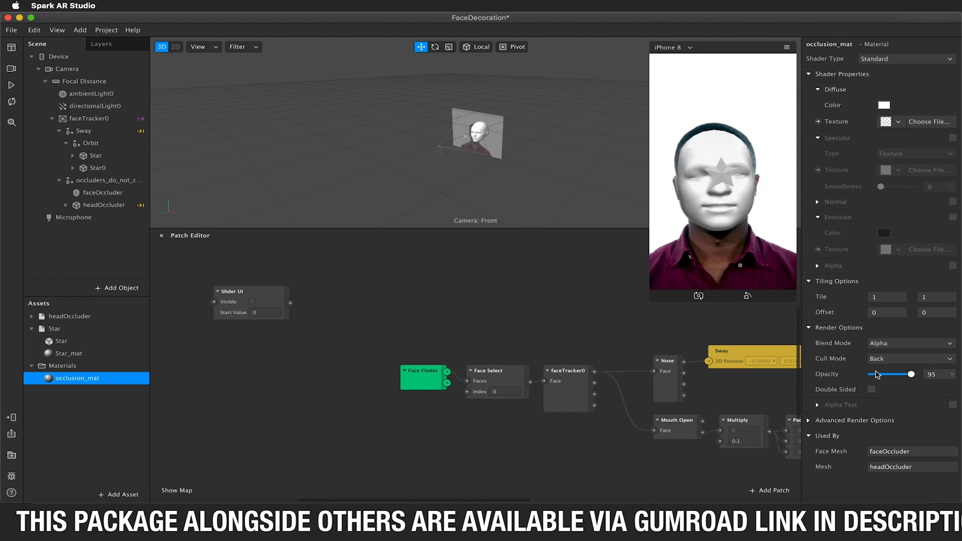
left_click_drag(911, 374, 871, 374)
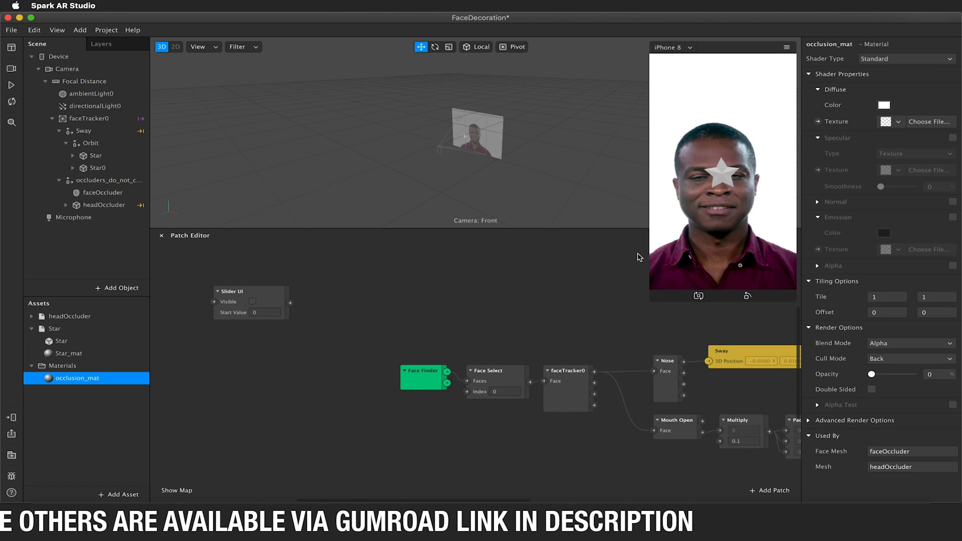
Step: Duplicate the stars into a third copy and set its position fields, entering 5 and 0.15
left_click(97, 168)
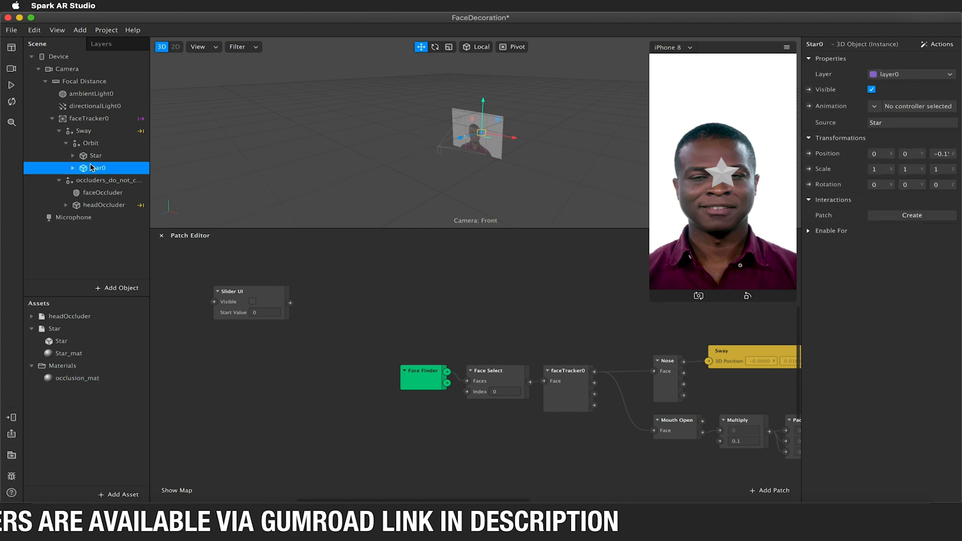
left_click(95, 155)
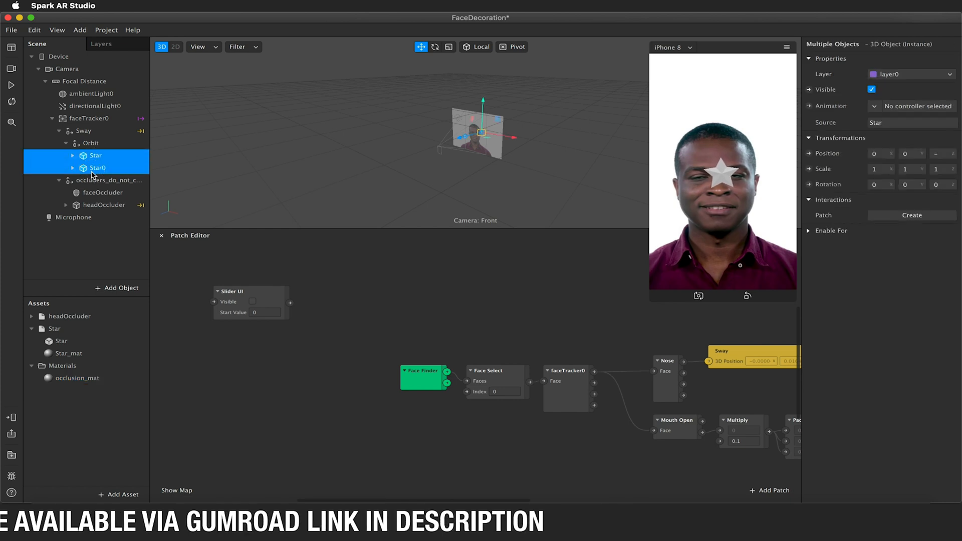
left_click(97, 167)
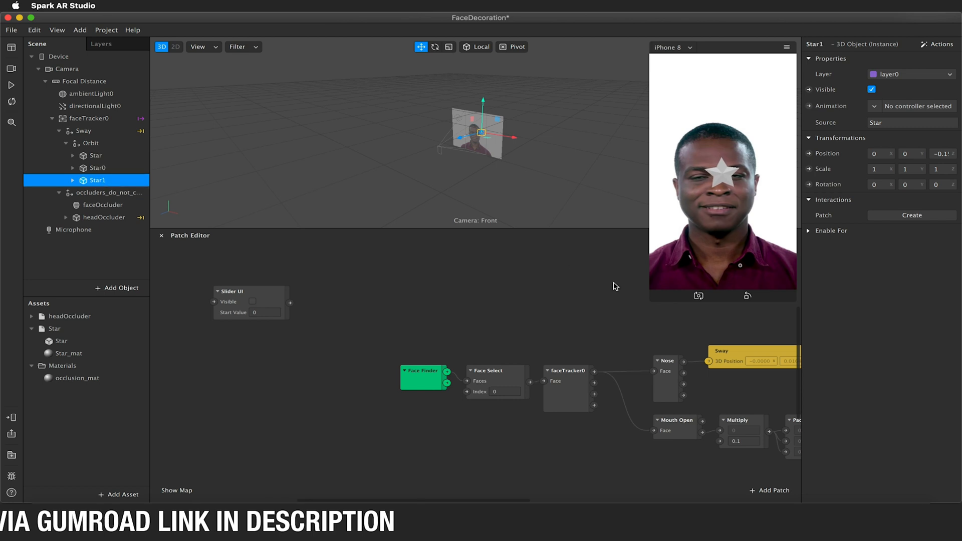
left_click(945, 153)
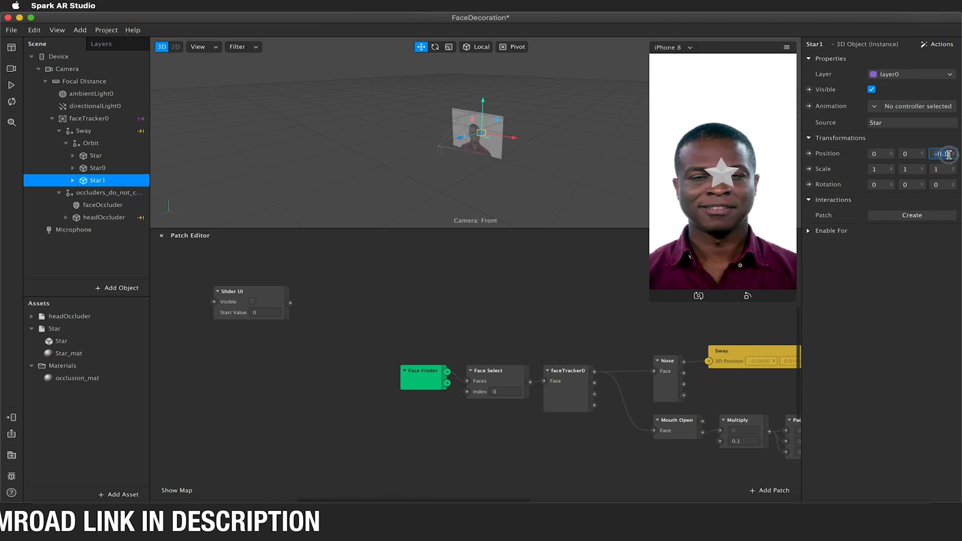
type("5")
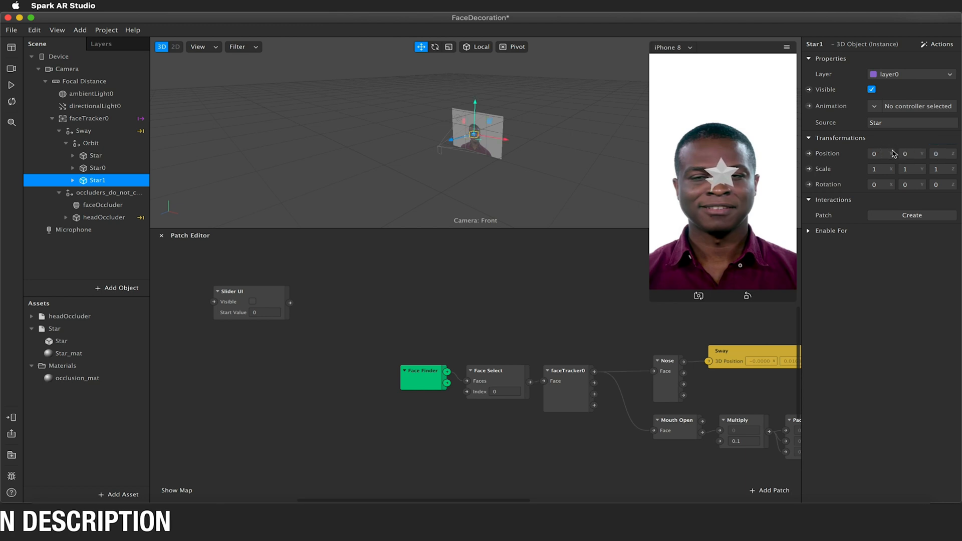
left_click(879, 153)
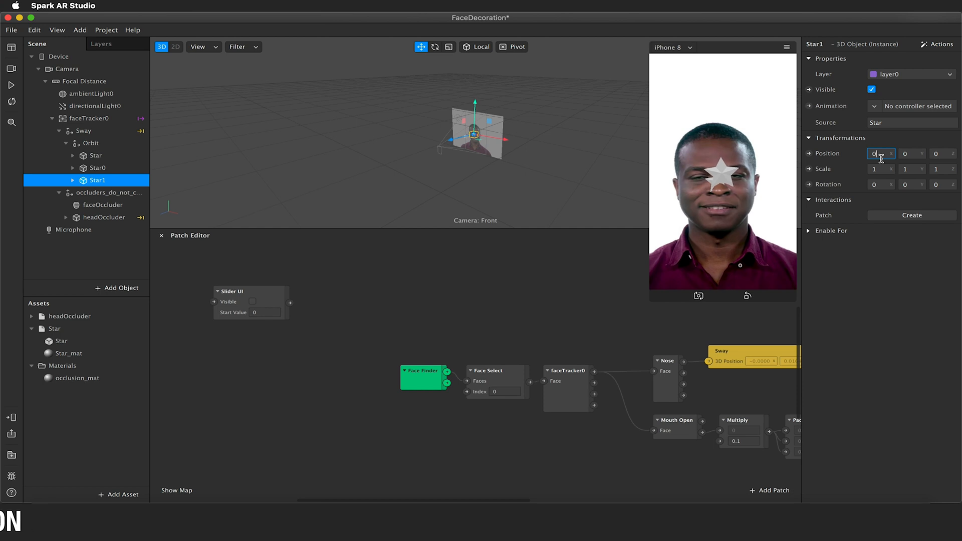
type("0.15")
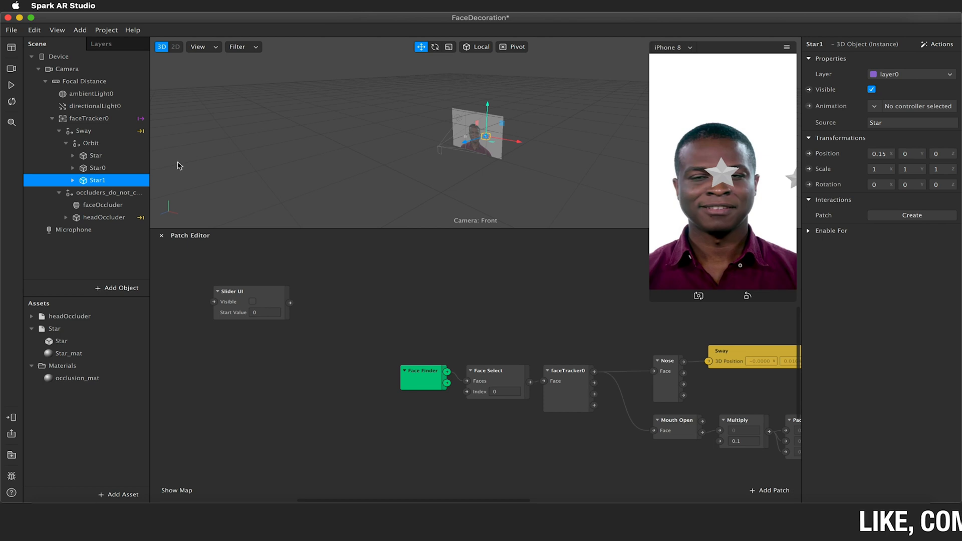
Step: Offset the remaining star copies to the sides, entering -0.1, so four stars ring the head
left_click(96, 167)
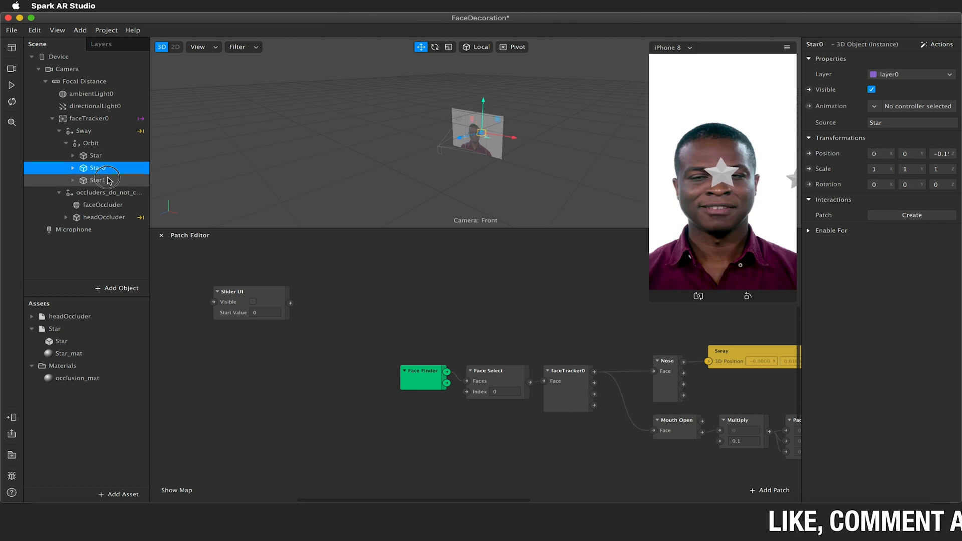
left_click(97, 179)
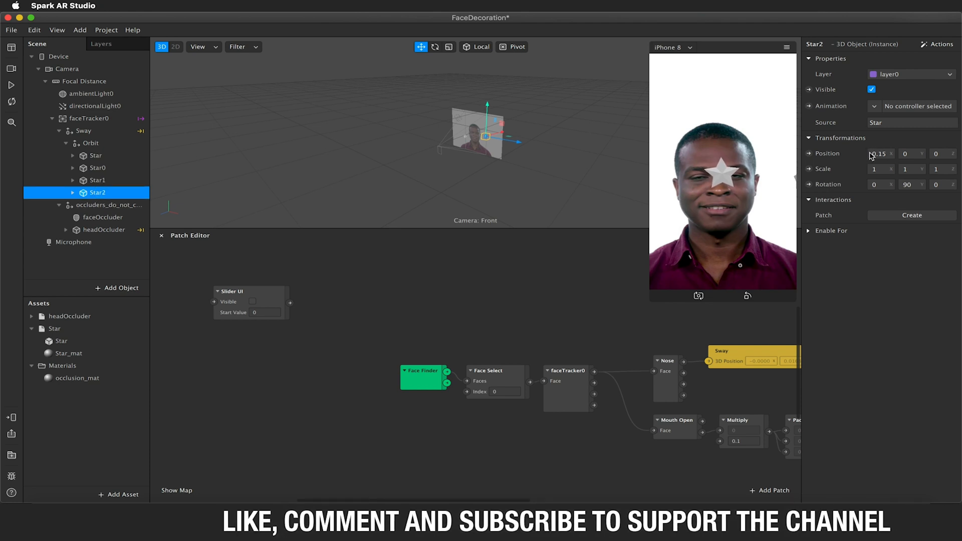
left_click(881, 154)
type("-0.15")
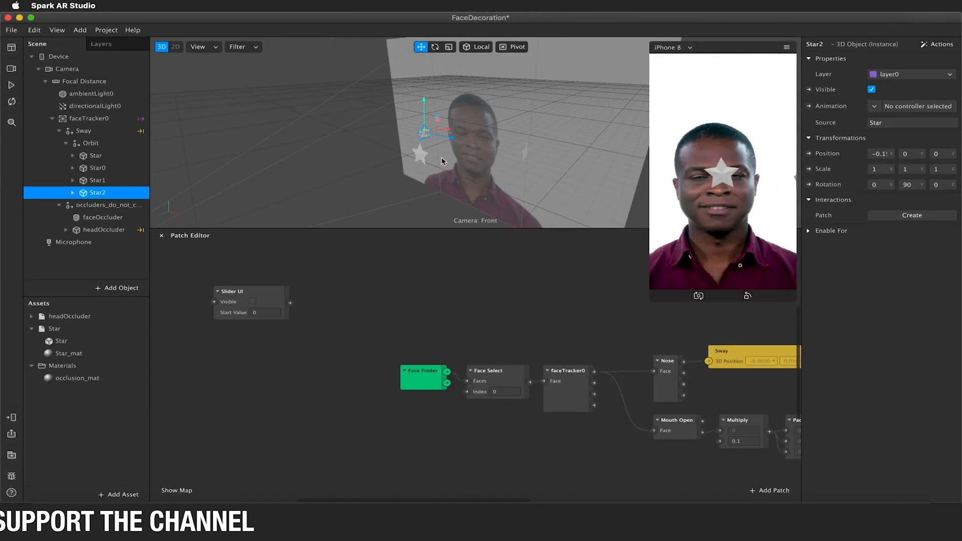
left_click(96, 155)
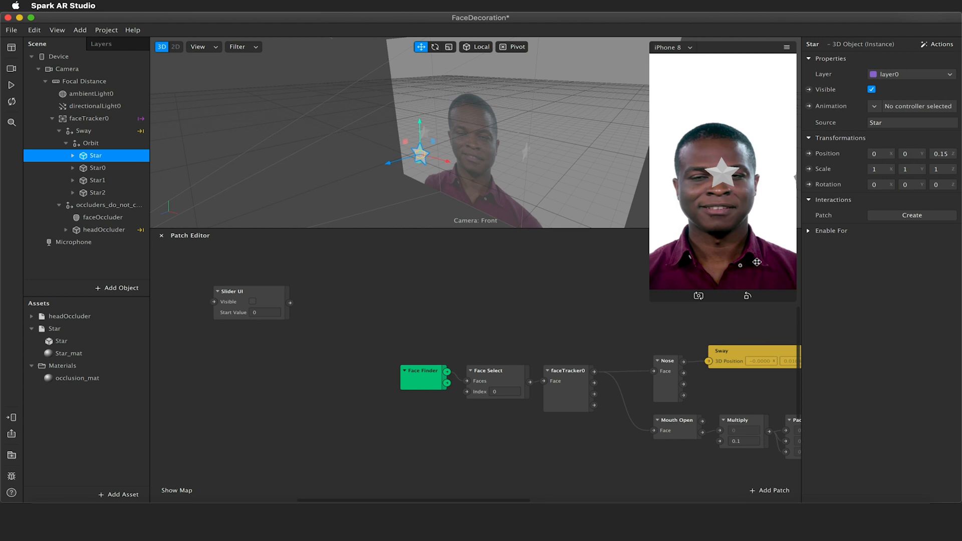
left_click(943, 153)
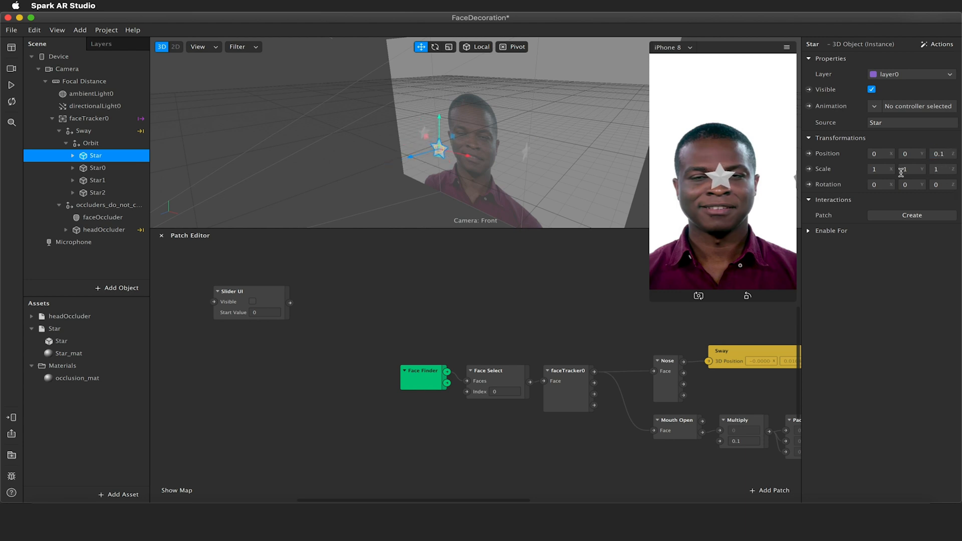
left_click(97, 167)
type("5")
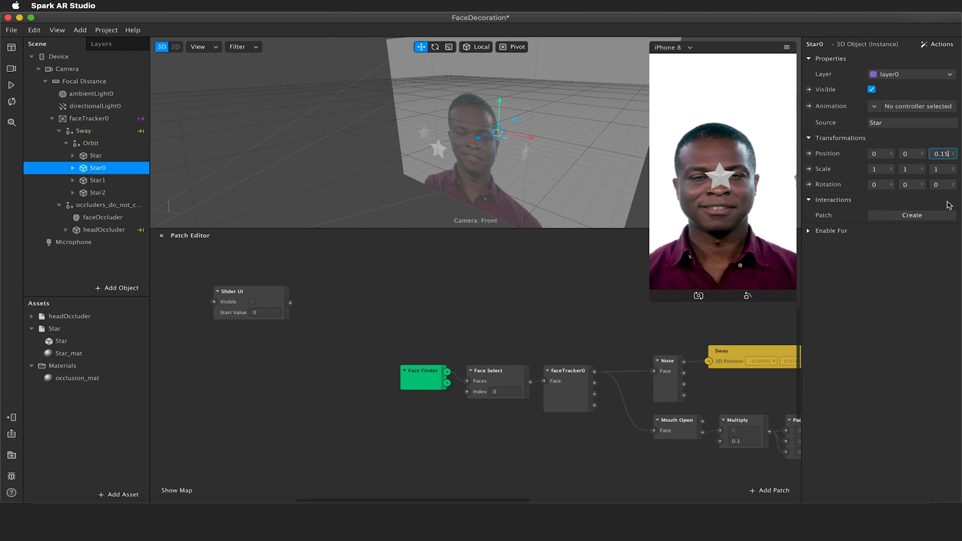
type("-0.1")
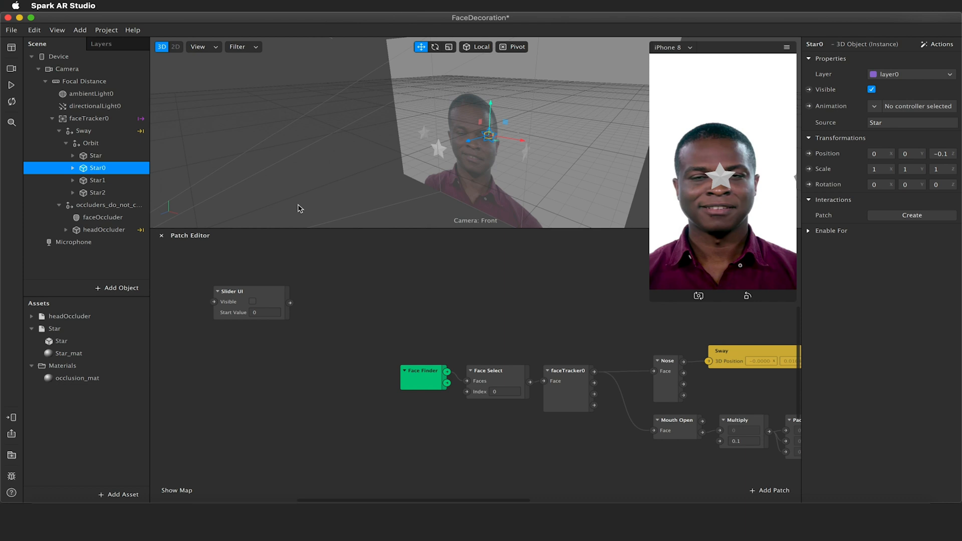
left_click(97, 180)
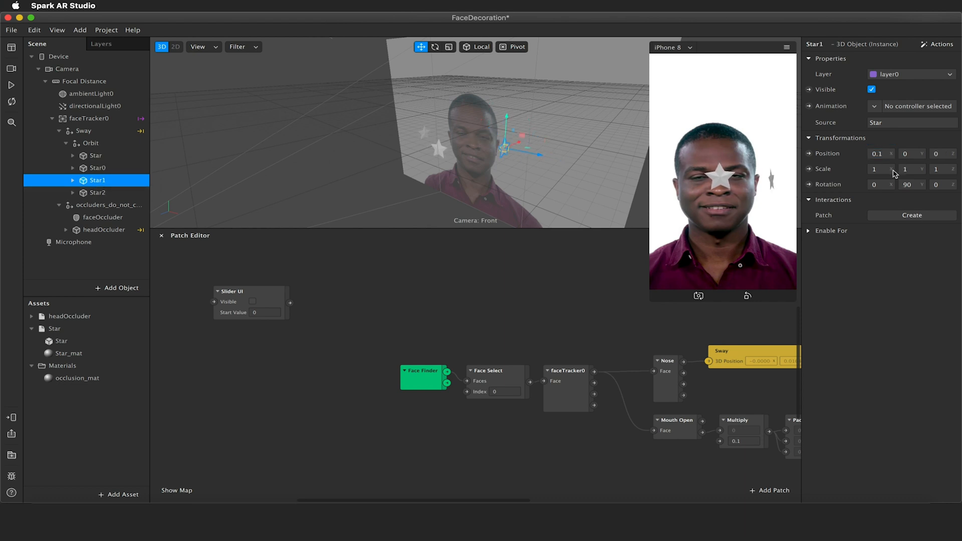
left_click(97, 193)
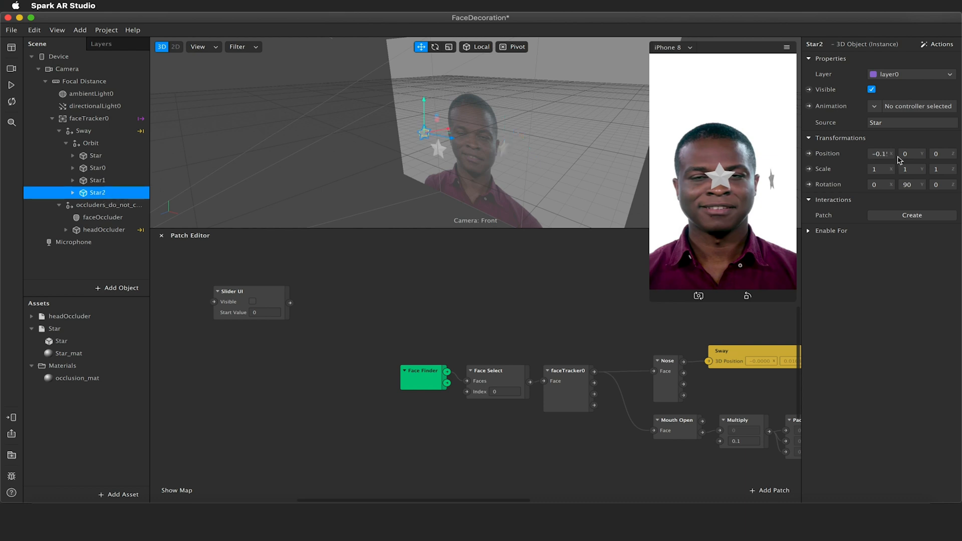
left_click(881, 154)
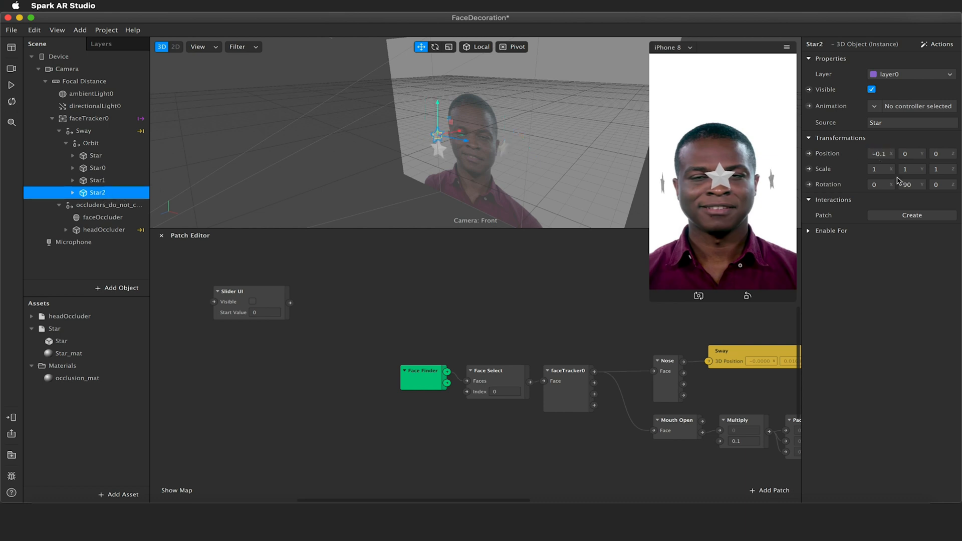
left_click(91, 143)
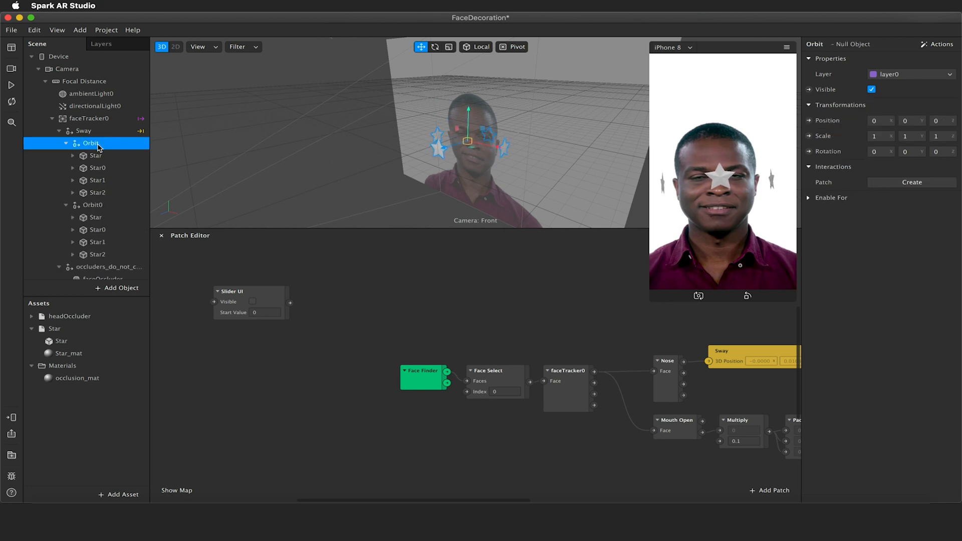
Step: Set the duplicated Orbit0 group's Rotation Y to 45 and nest it under Orbit for eight stars
left_click(92, 204)
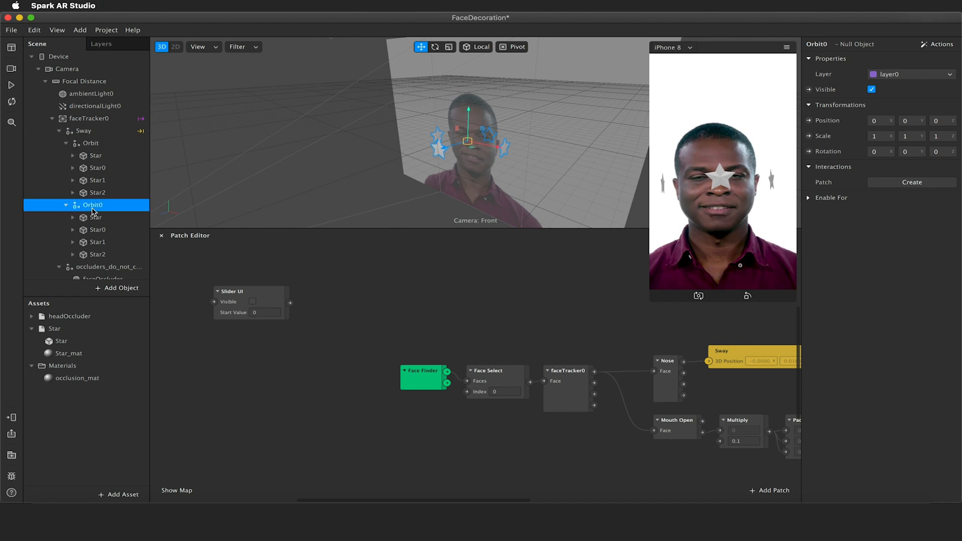
mouse_move(105, 180)
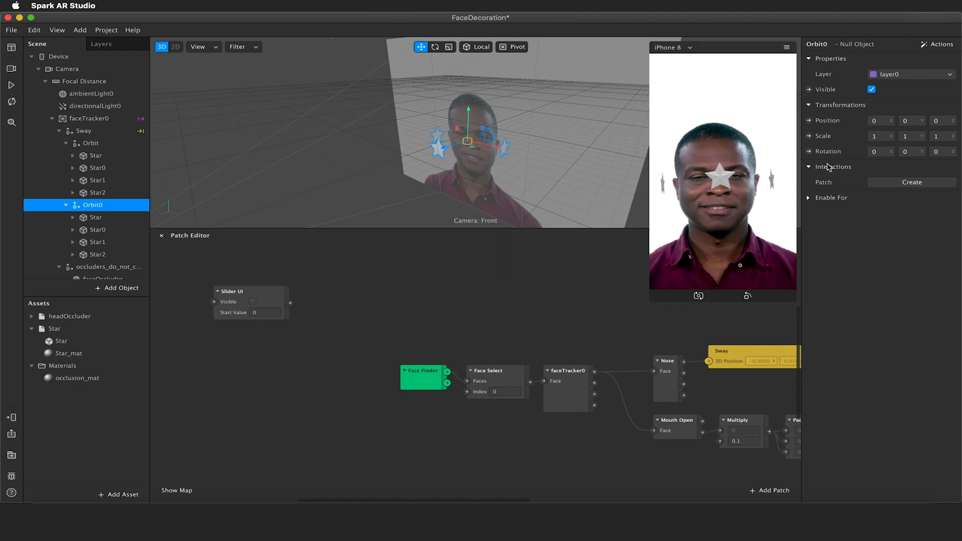
left_click(912, 151)
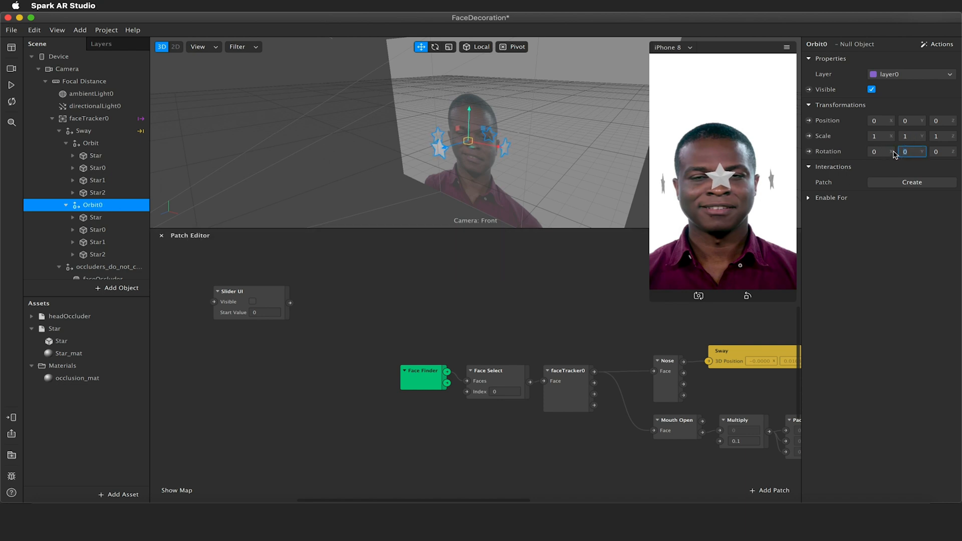
type("45")
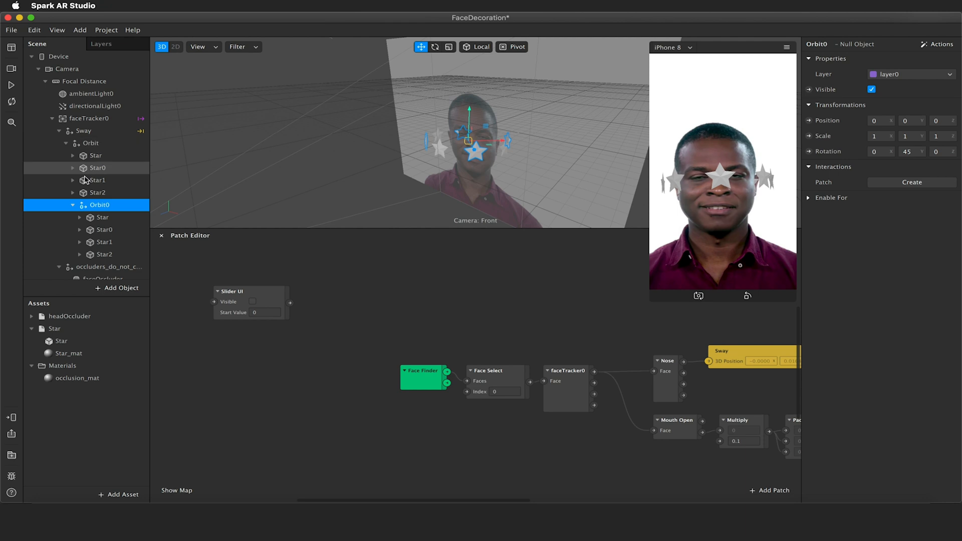
left_click(72, 204)
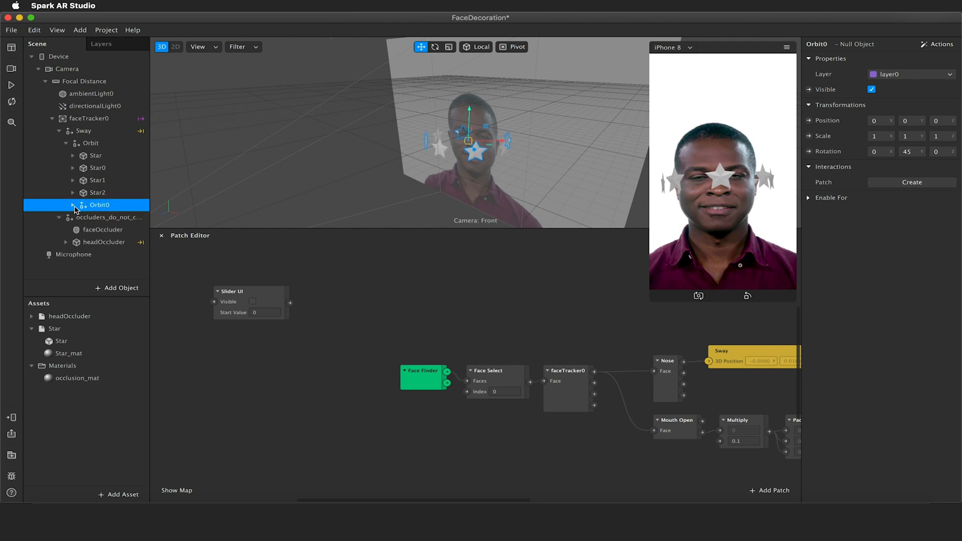
left_click(89, 143)
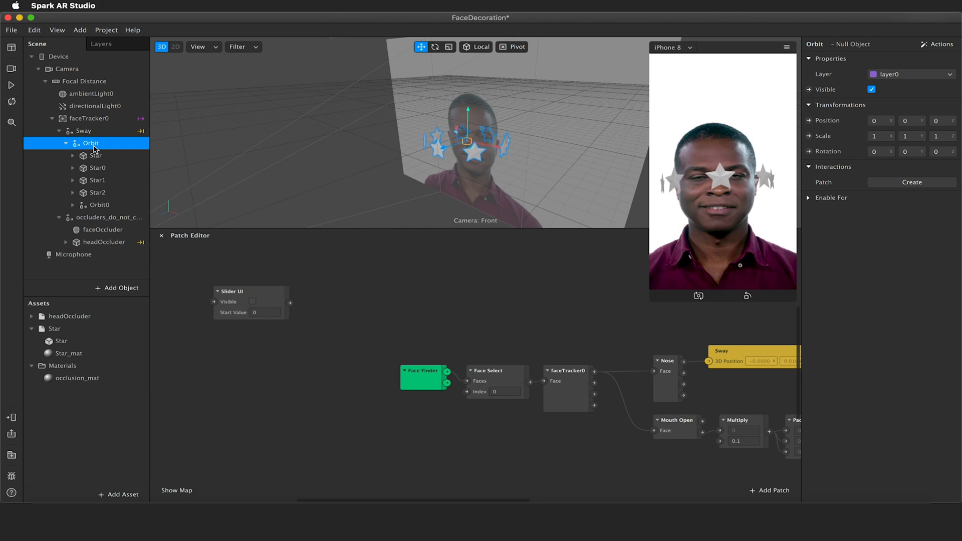
mouse_move(312, 308)
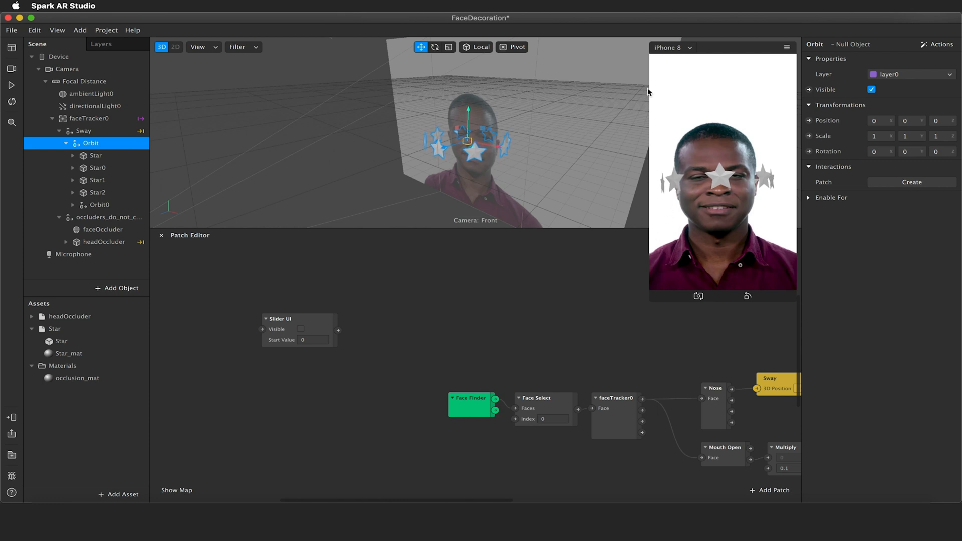
mouse_move(662, 92)
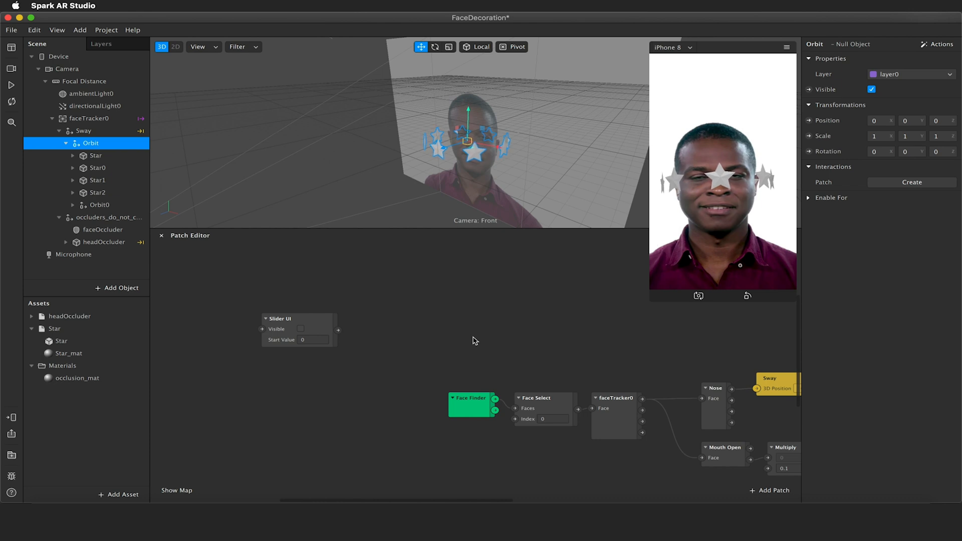
mouse_move(436, 329)
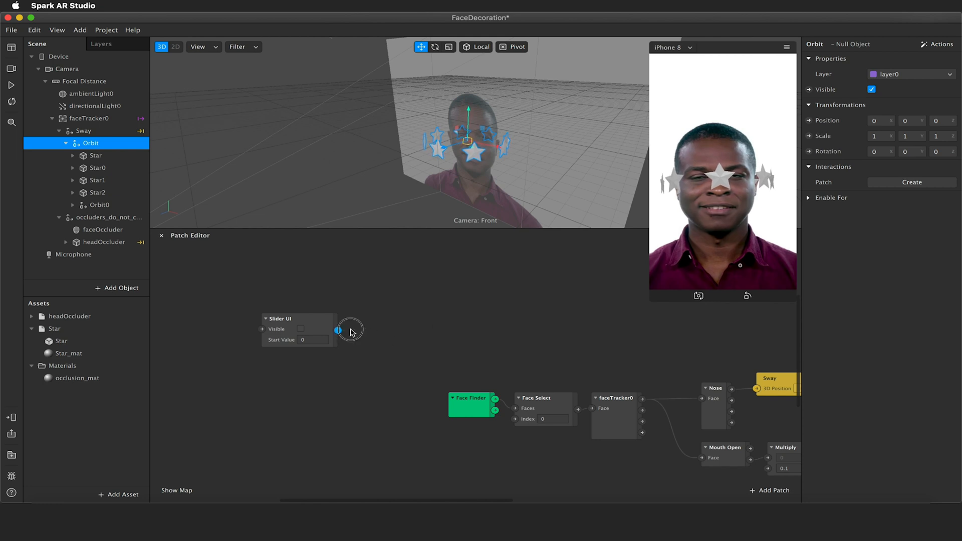
Step: Add a To Range patch off the Slider UI output with Min 10 and Max 0.1
type("to r")
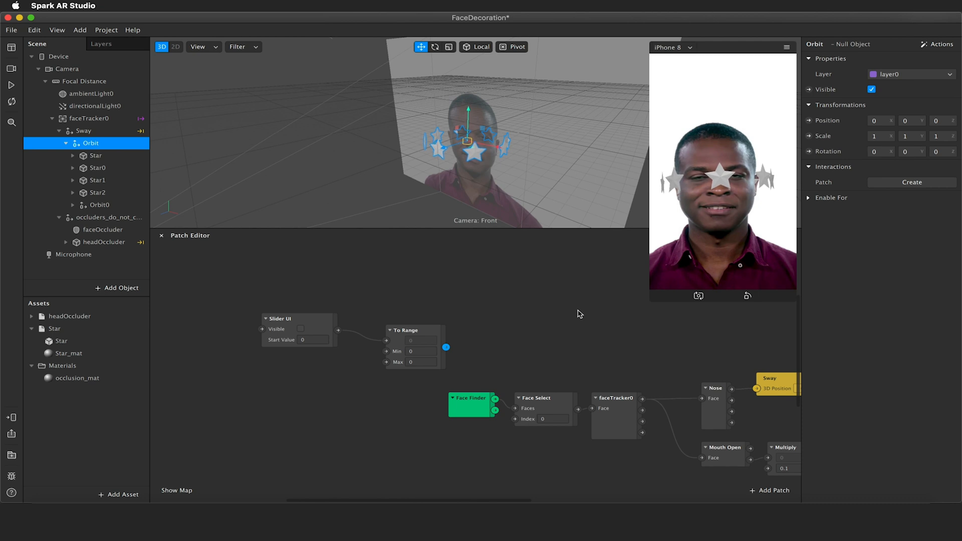
left_click(415, 330)
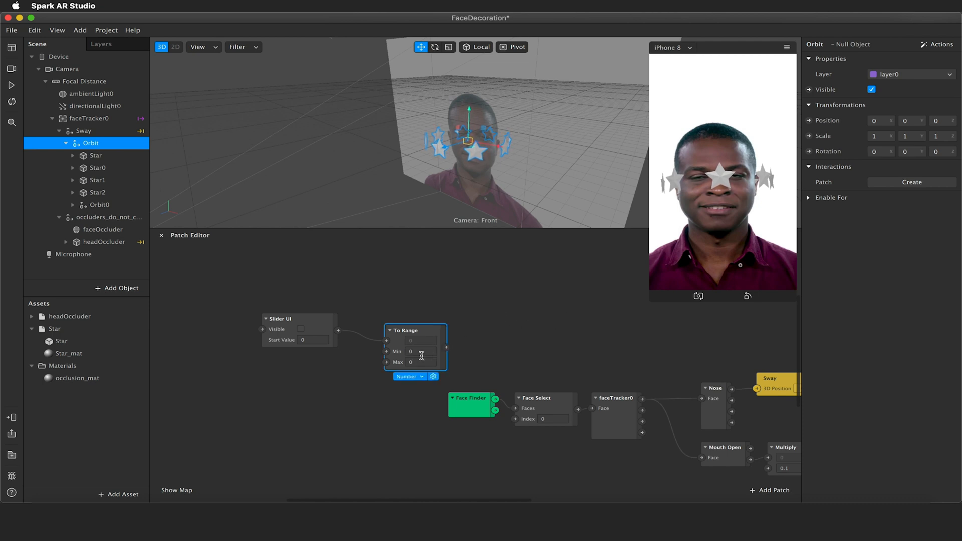
type("10")
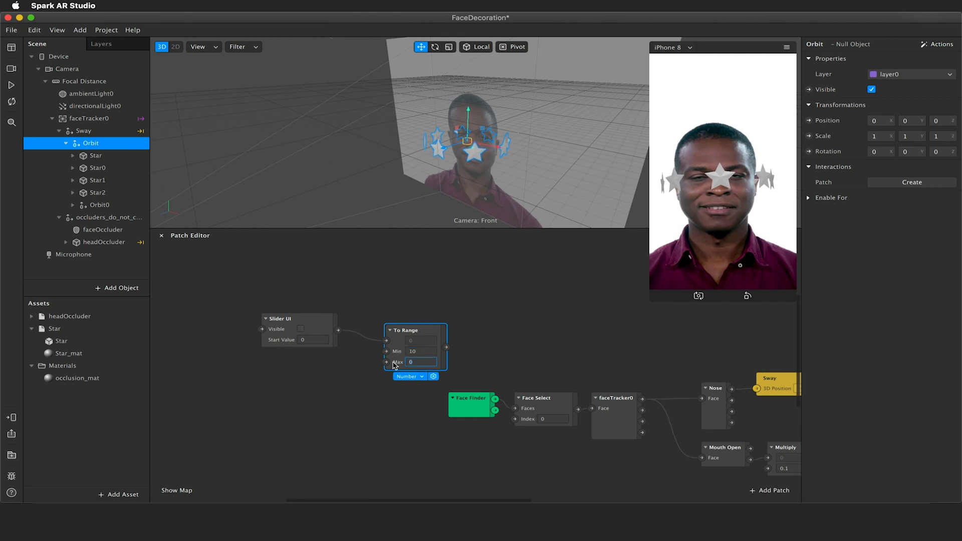
type("0.1")
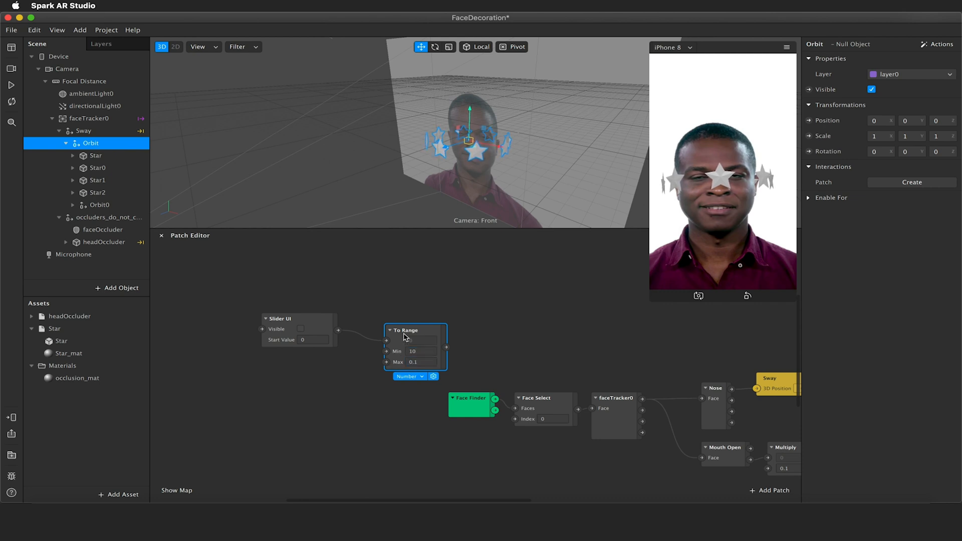
left_click_drag(405, 330, 400, 308)
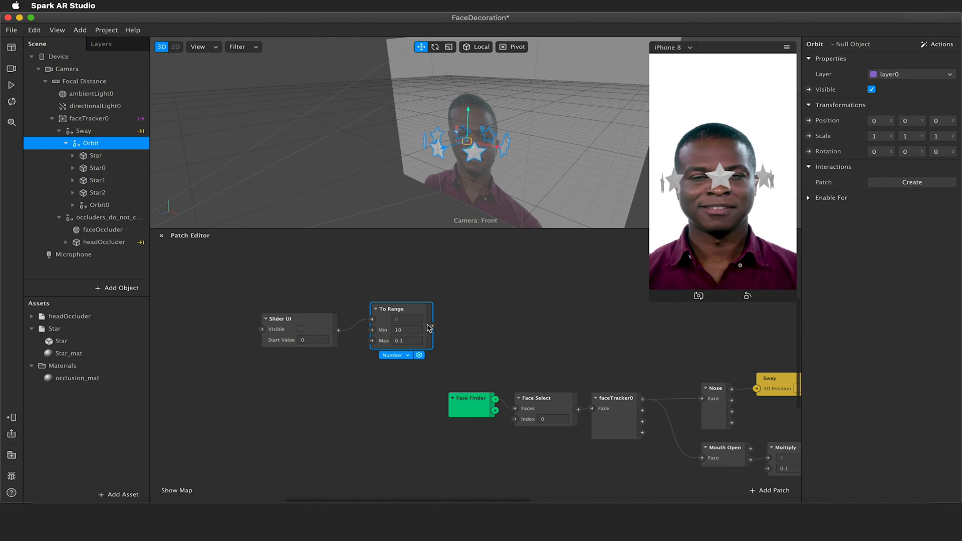
mouse_move(408, 351)
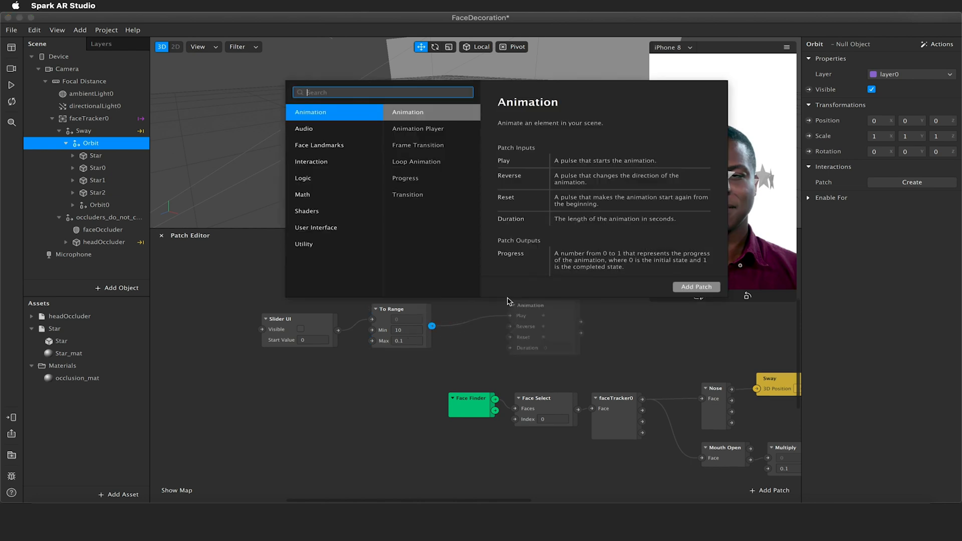
Step: Add a Loop Animation patch taking its Duration from the To Range output
type("loop")
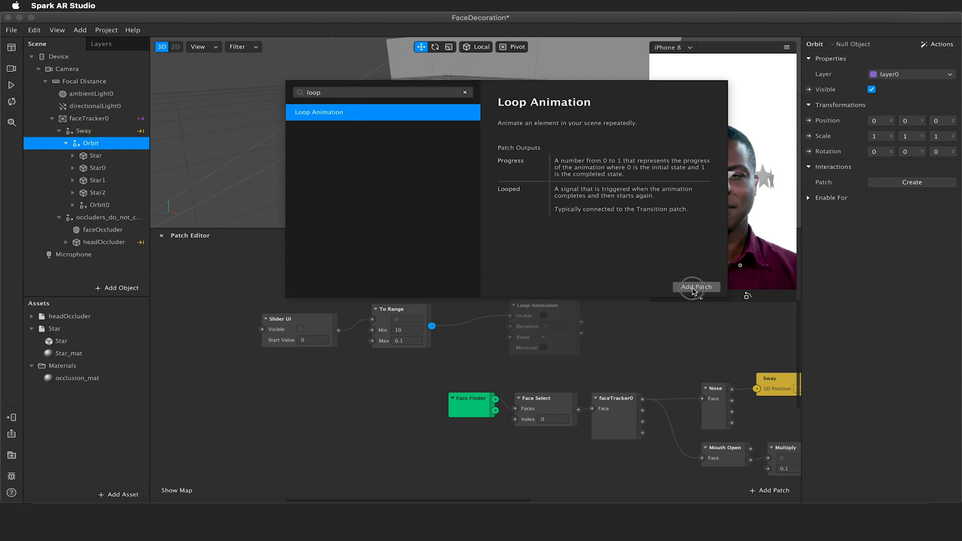
left_click(697, 287)
type("transitio")
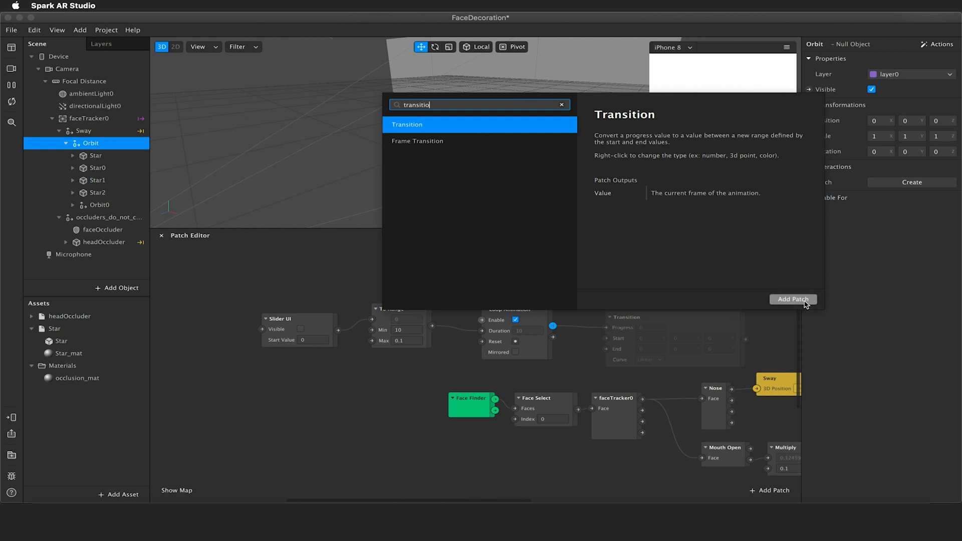
Step: Add a Transition patch ending at 360 degrees to drive Orbit's 3D rotation
left_click(792, 298)
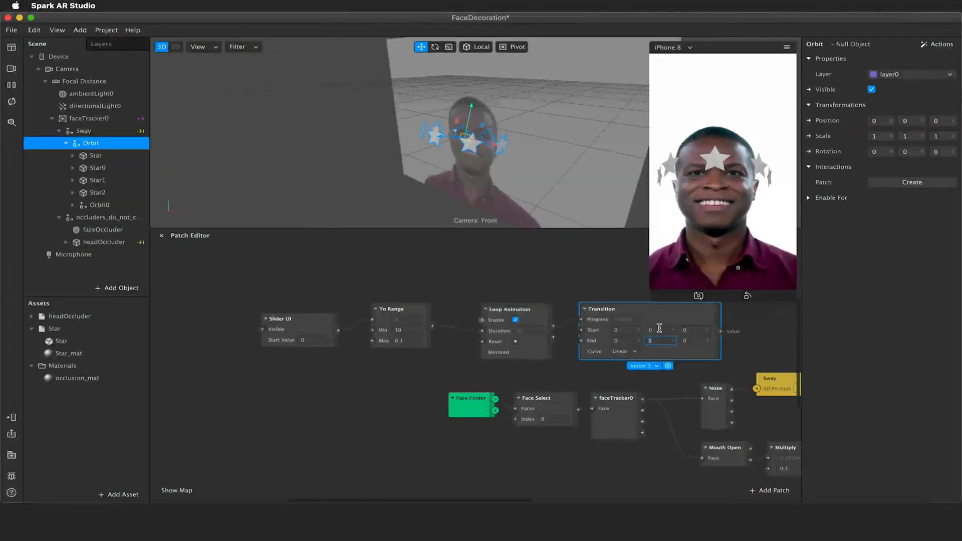
type("360")
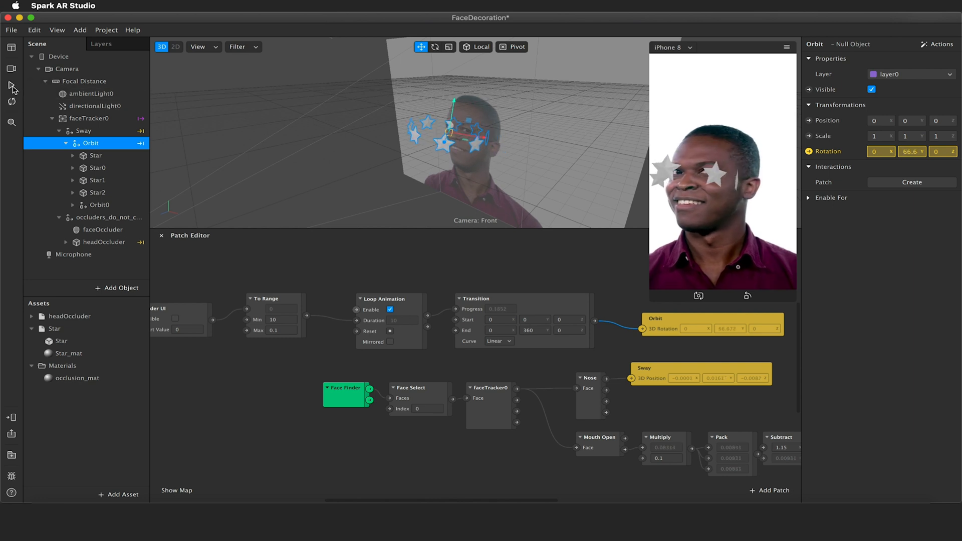
Step: Preview the effect and select the Orbit group to move the stars above the head
left_click_drag(451, 132, 447, 143)
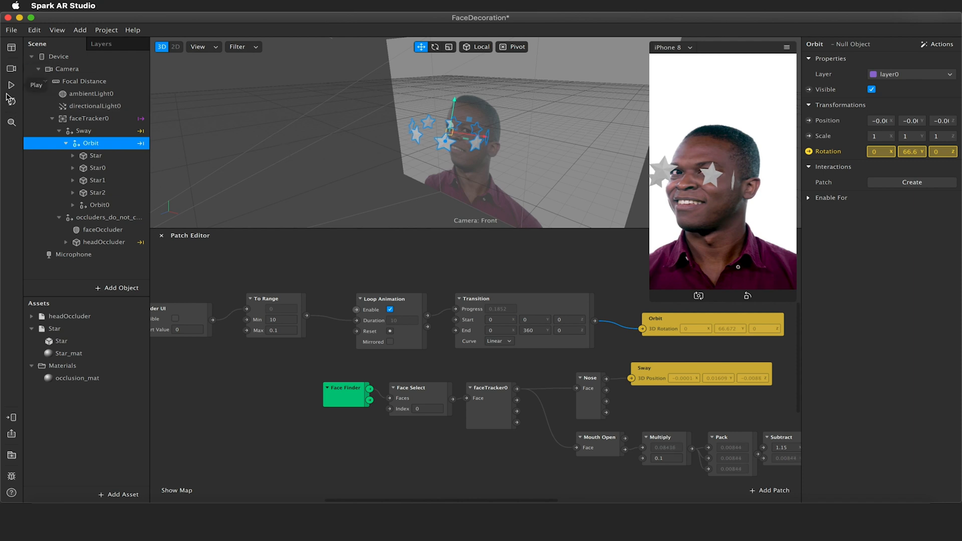
left_click(11, 84)
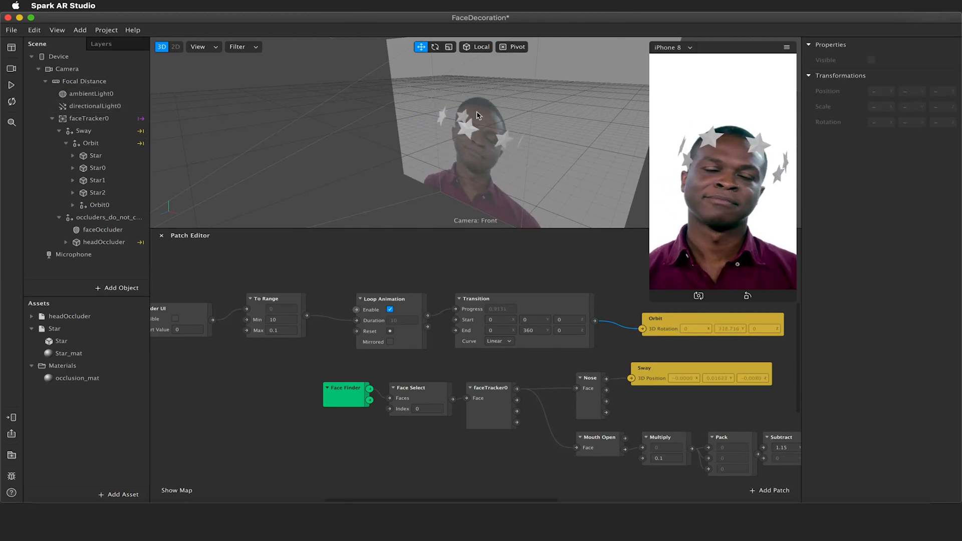
left_click(90, 144)
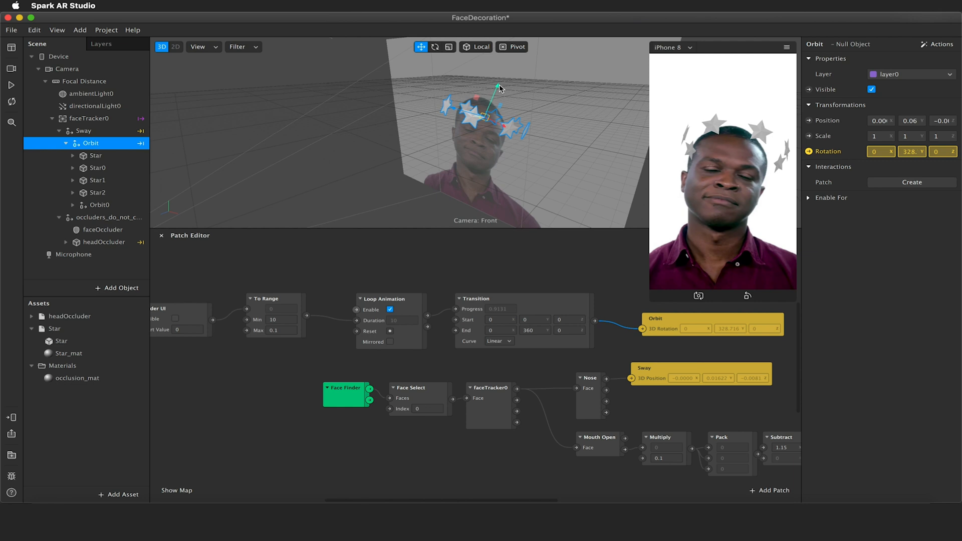
mouse_move(311, 267)
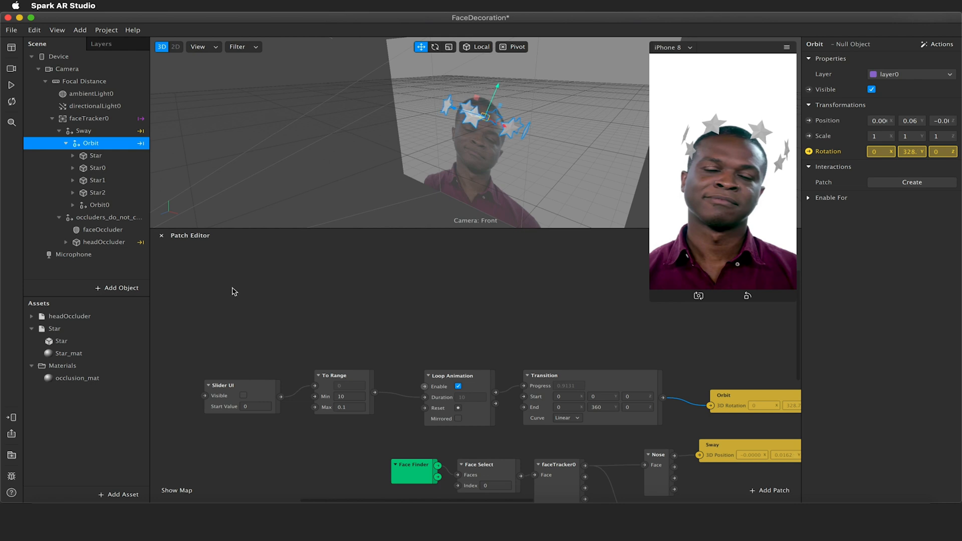
Step: Add a Screen Tap patch and a second Loop Animation patch beside the Switch
type("screen")
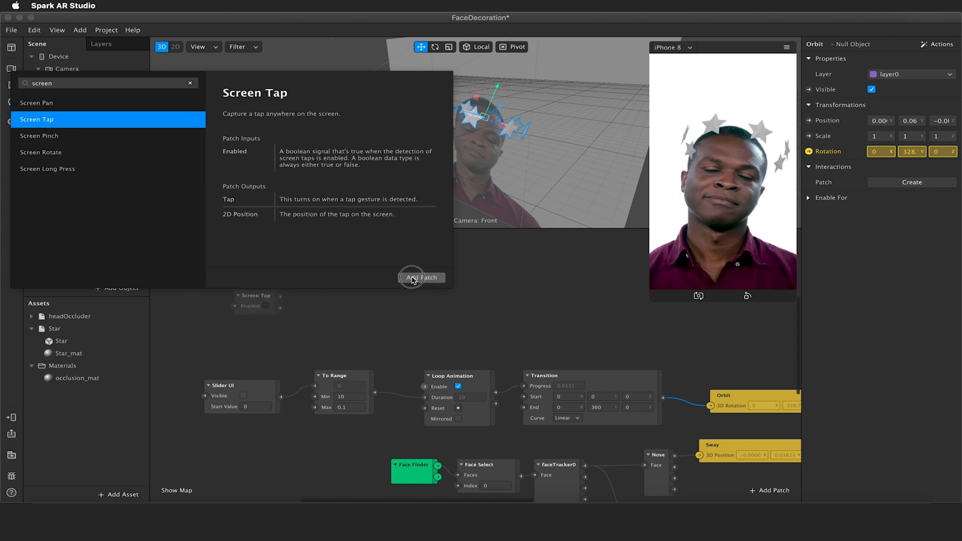
left_click(422, 278)
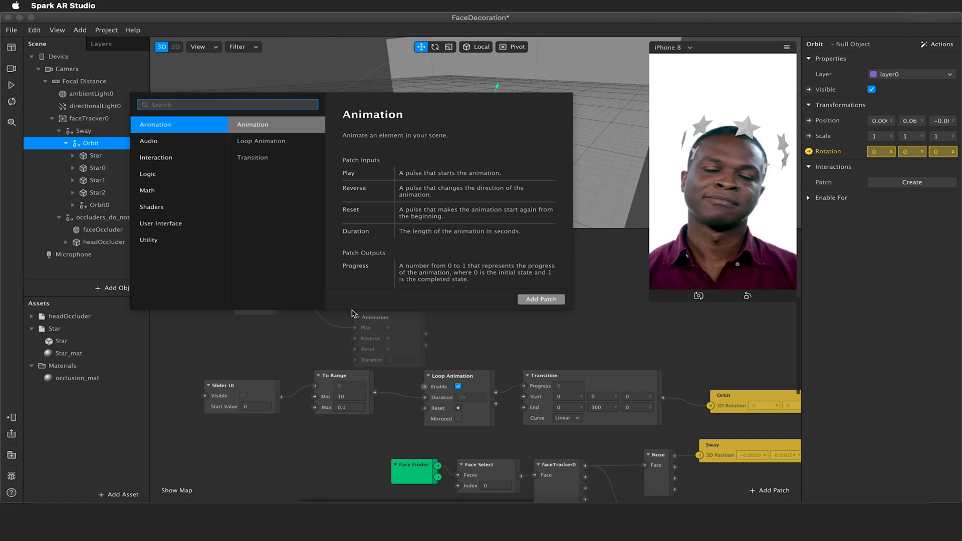
type("loop")
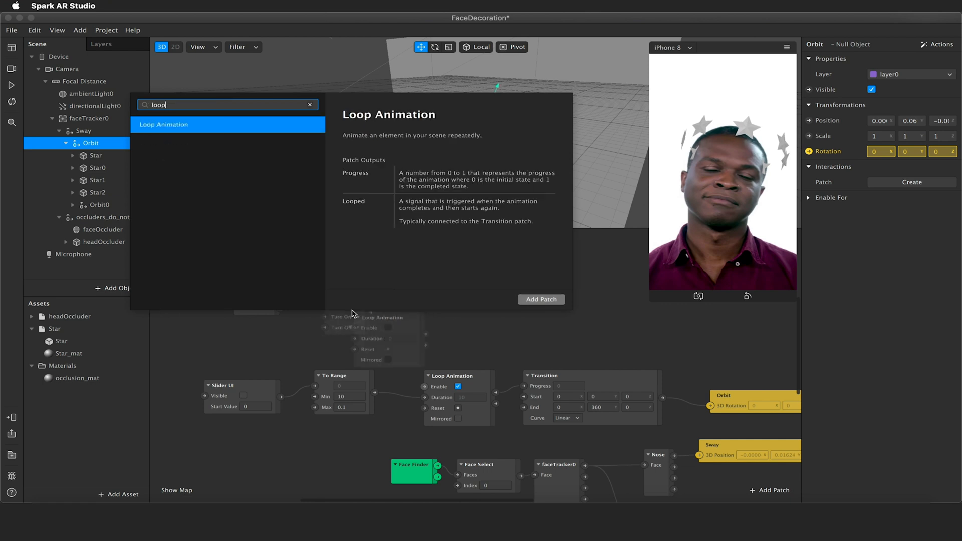
left_click(540, 298)
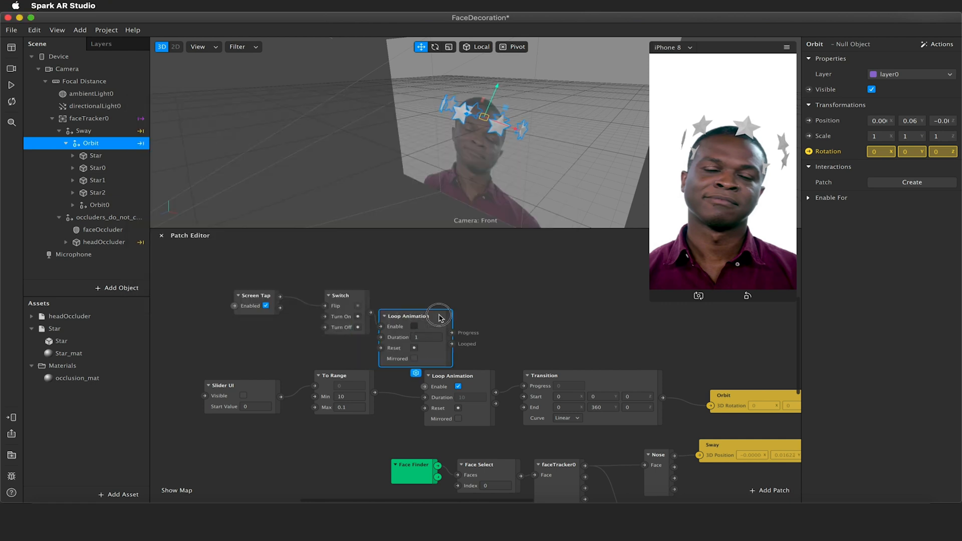
left_click_drag(417, 316, 448, 297)
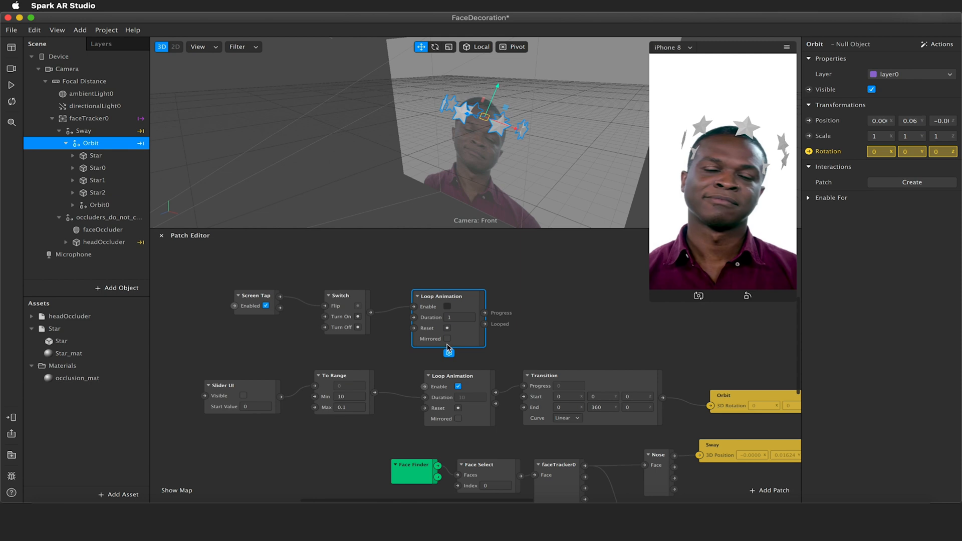
Step: Add a Transition patch with Start z 12 and End z -12 degrees
left_click(449, 339)
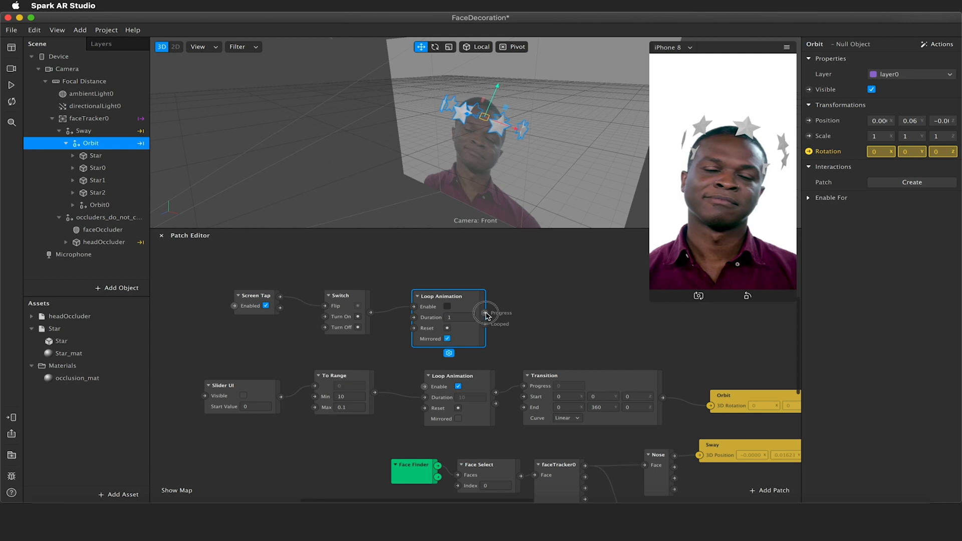
type("transitio")
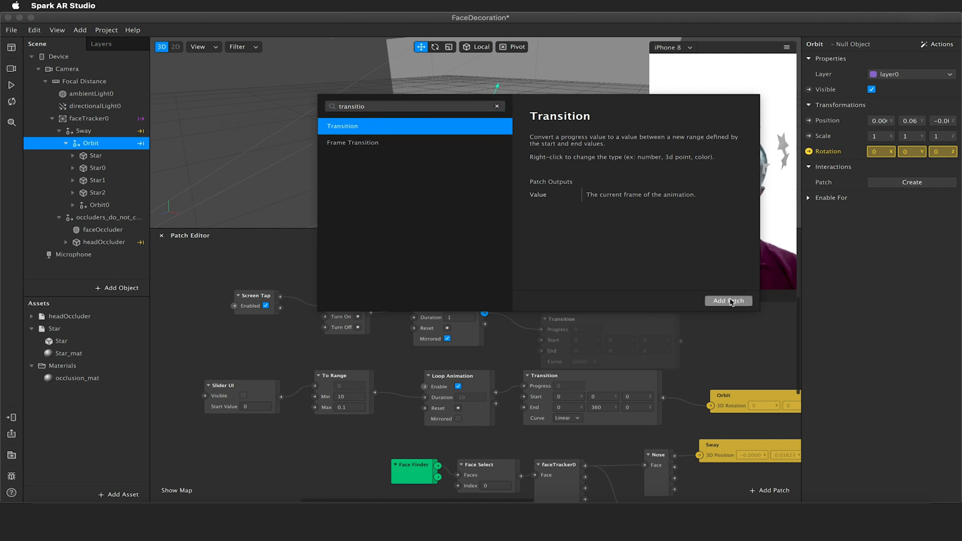
left_click(728, 301)
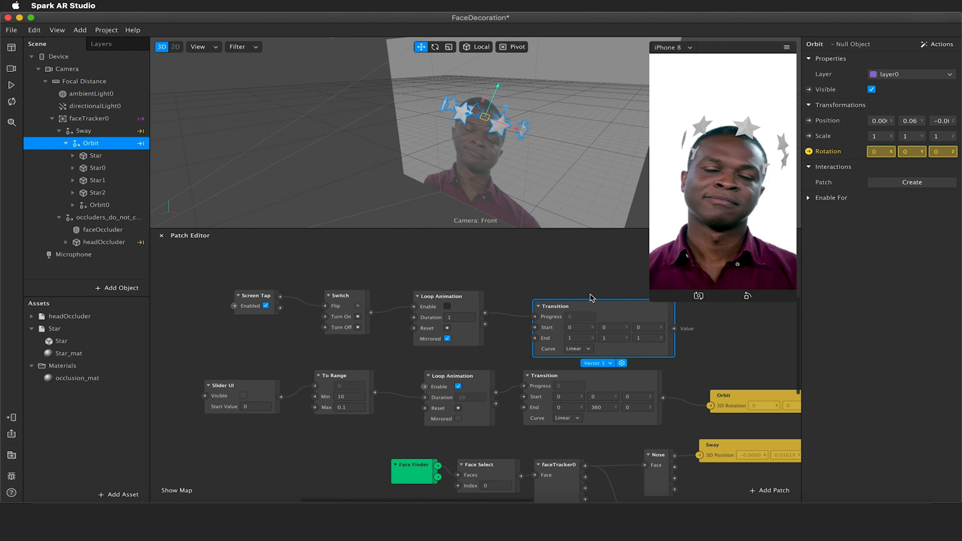
left_click(644, 326)
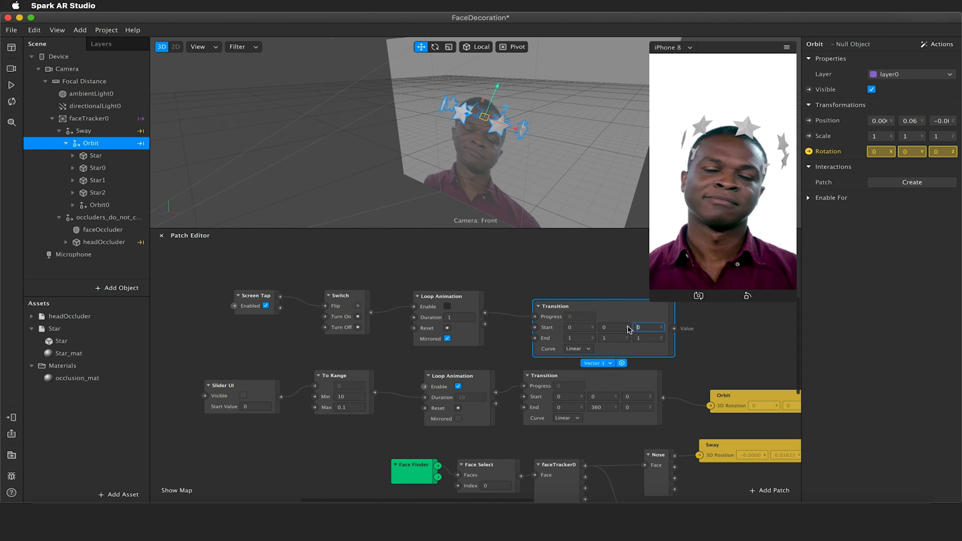
type("12")
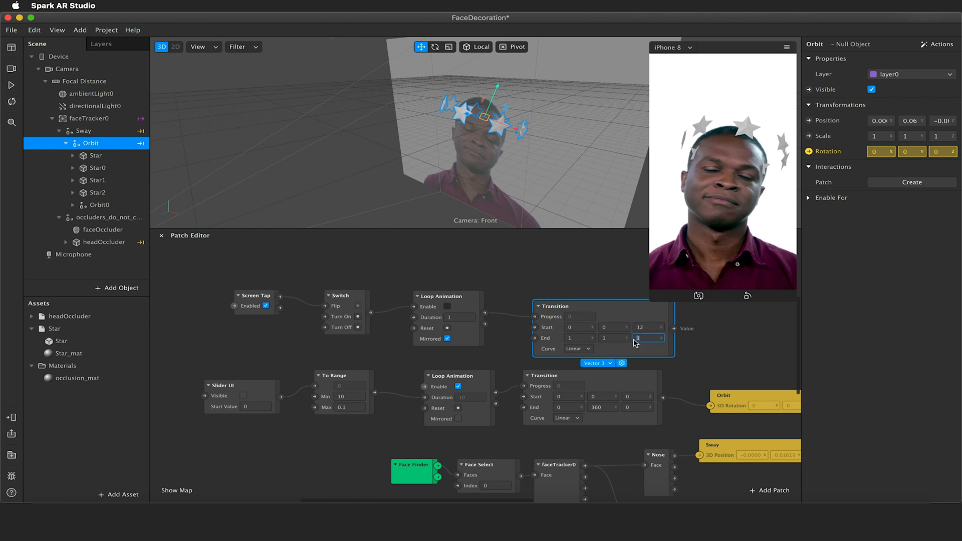
type("-12")
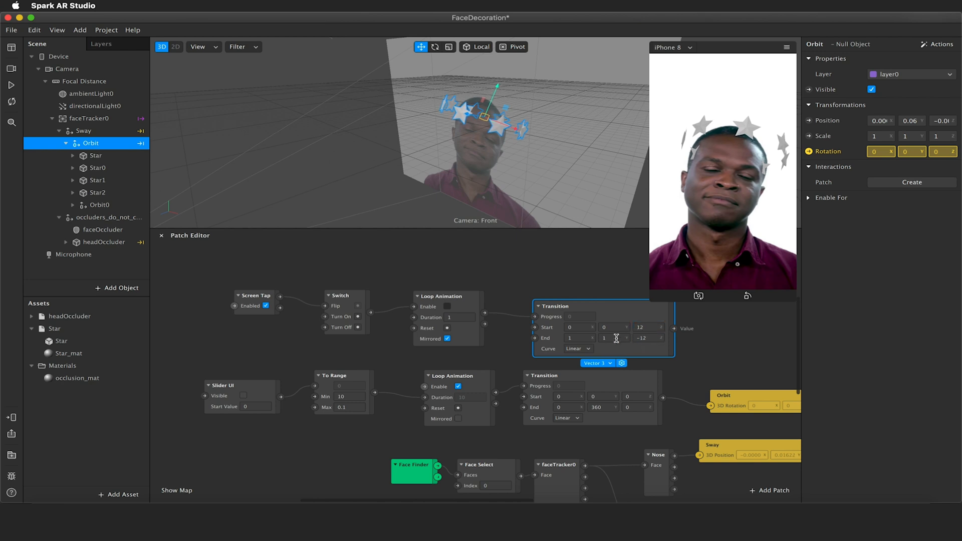
left_click(614, 338)
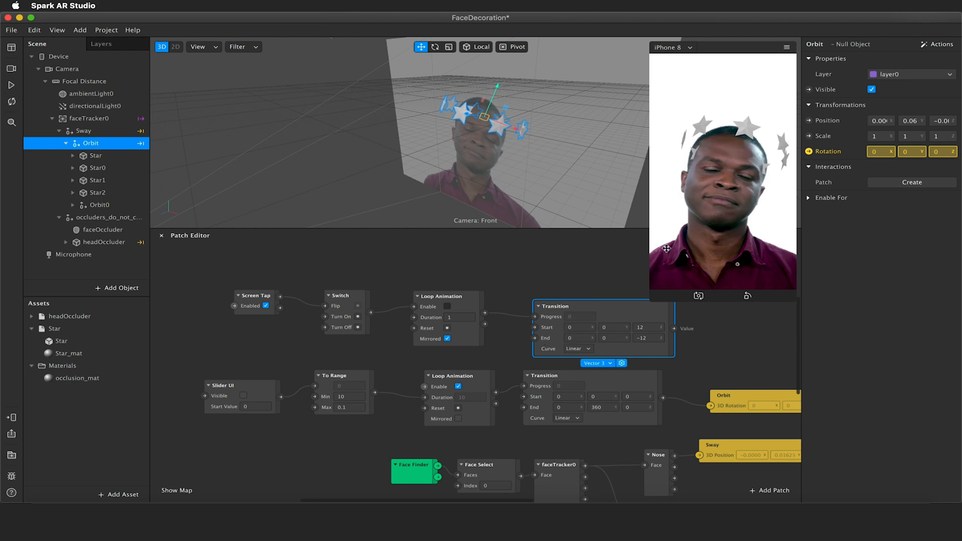
Step: Wire the sway transition's Value into the Sway group's 3D Rotation patch
left_click(83, 130)
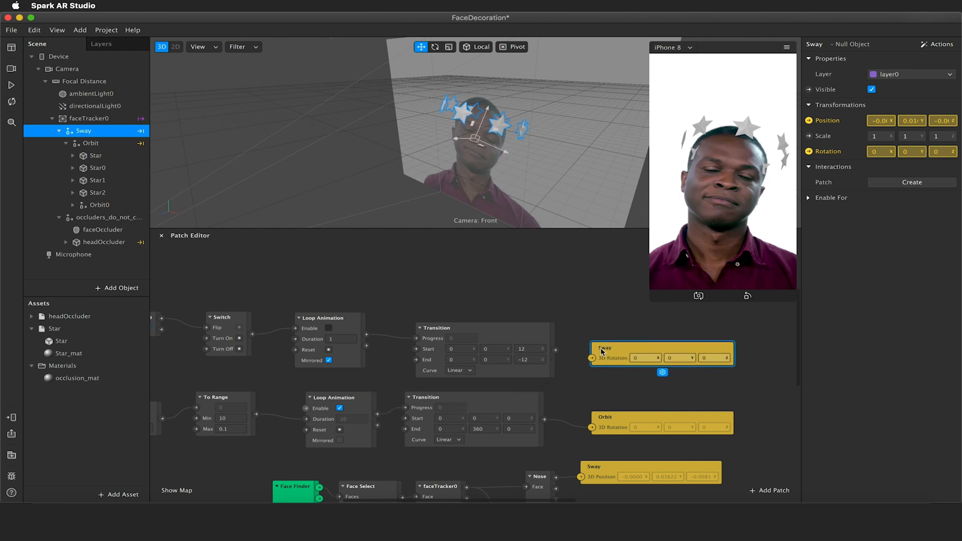
left_click_drag(558, 358, 592, 358)
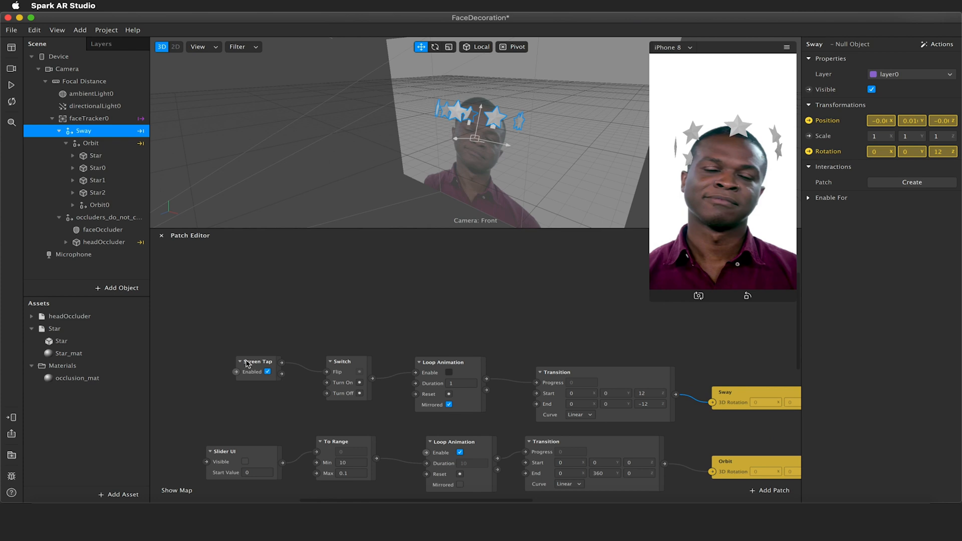
Step: From Screen Tap add an Animation patch and a Transition set to Color type
left_click_drag(257, 365, 251, 337)
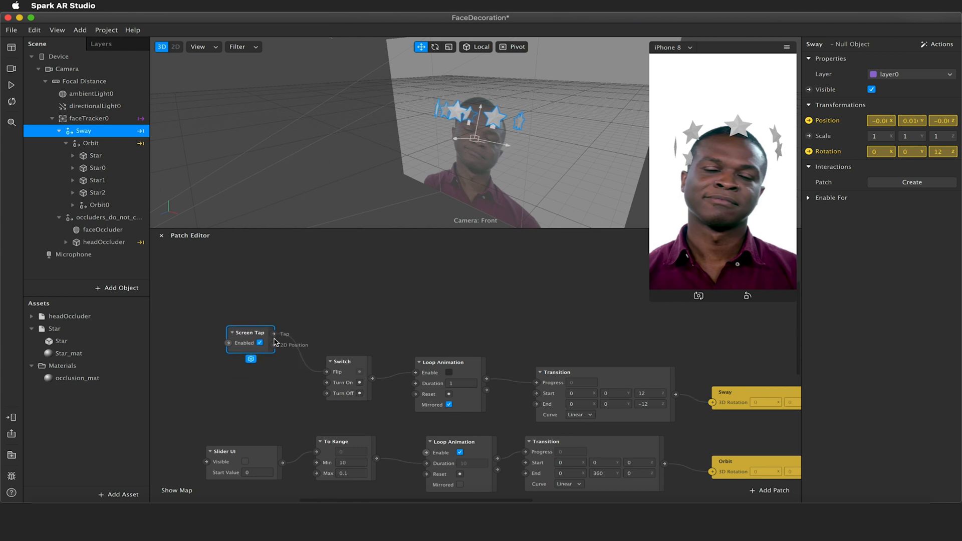
type("an")
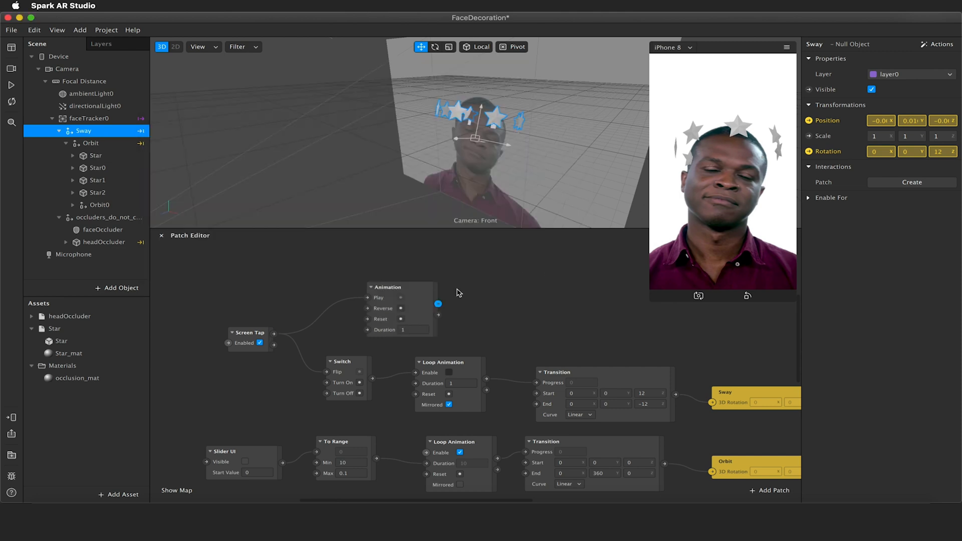
mouse_move(384, 294)
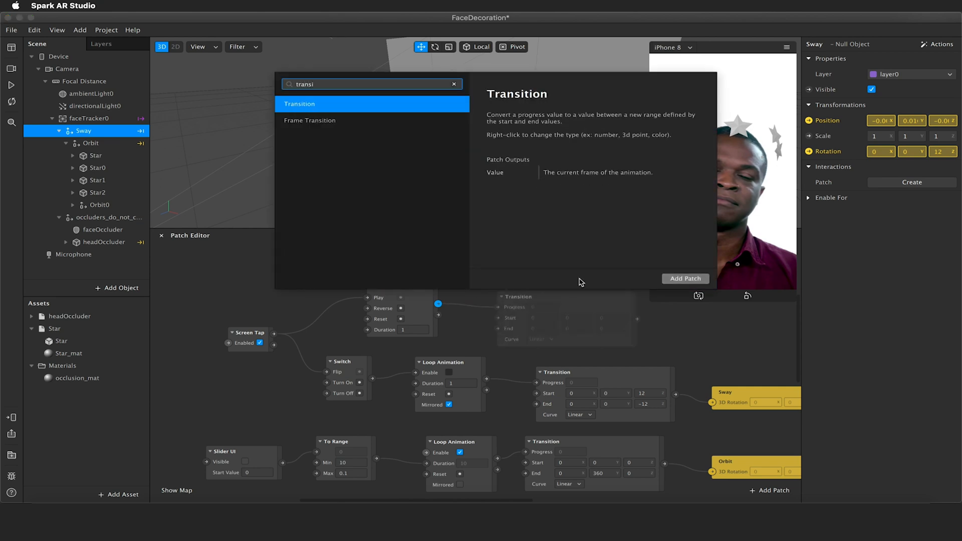
left_click(685, 278)
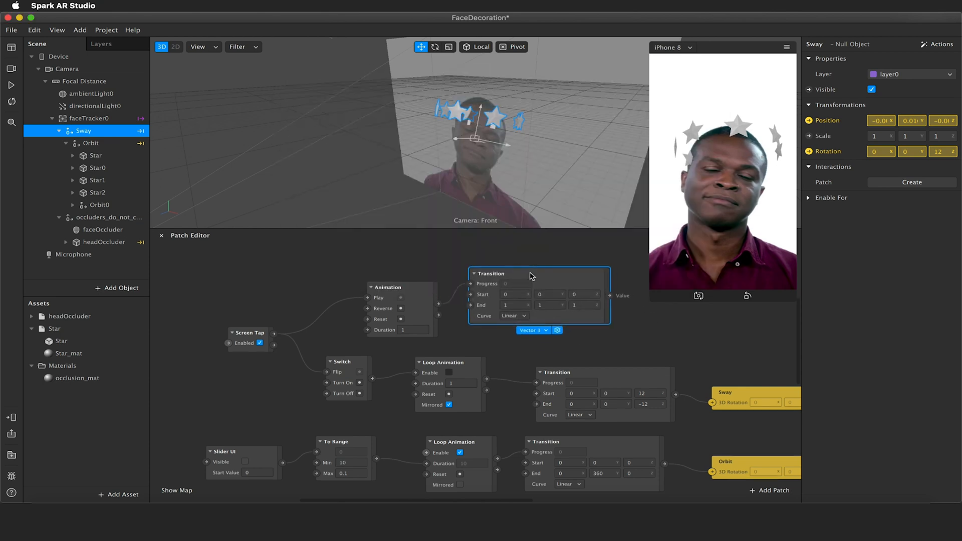
left_click(531, 330)
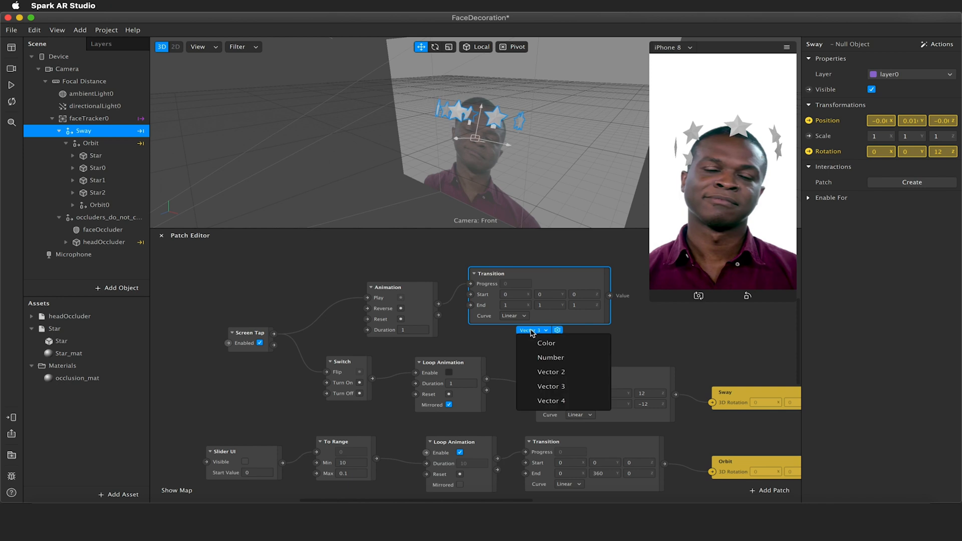
left_click(551, 357)
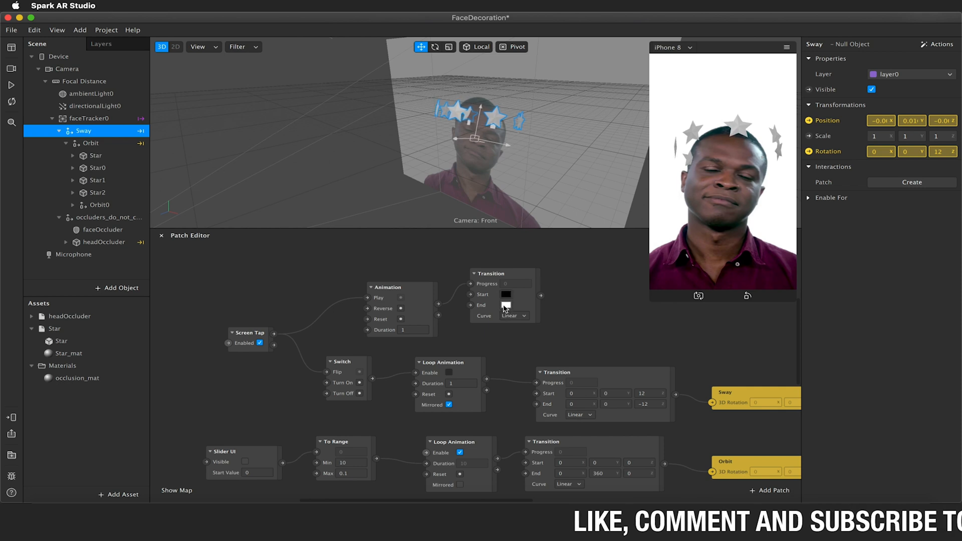
Step: Give the colour transition a fully transparent start and a Bounce In-Out curve
left_click(505, 295)
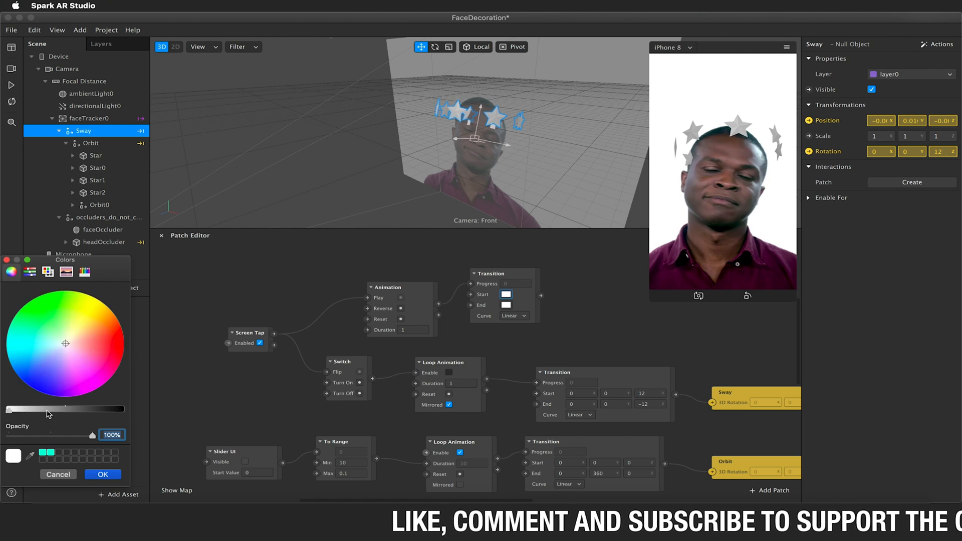
left_click_drag(80, 434, 6, 434)
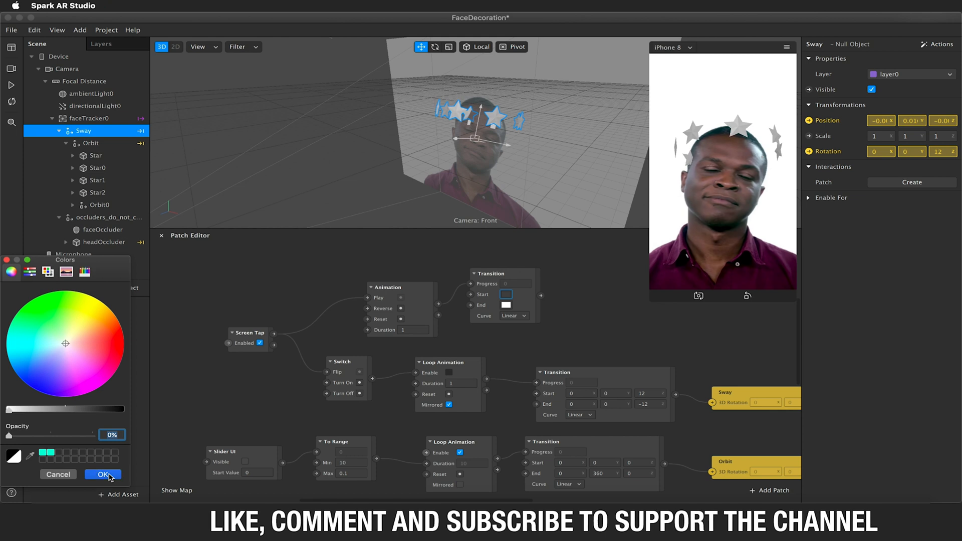
left_click(102, 474)
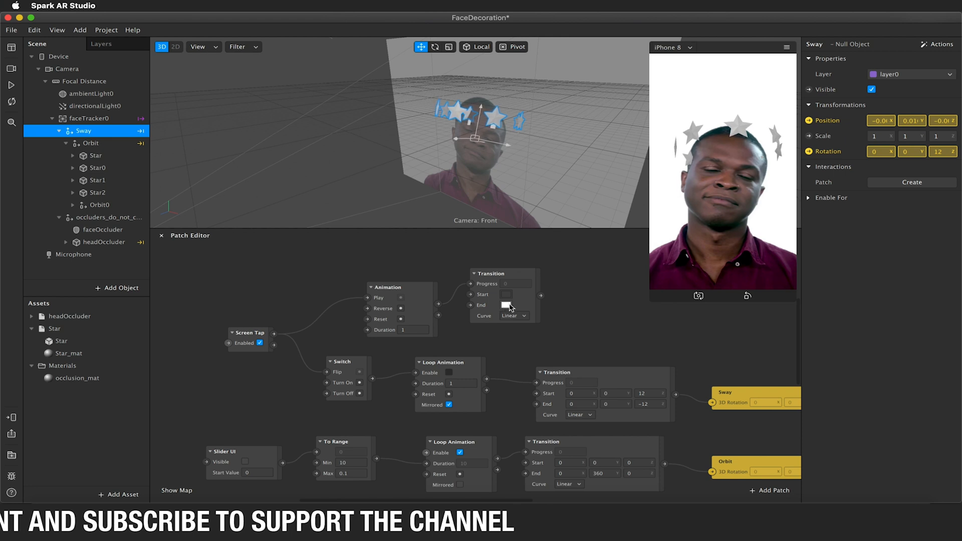
left_click(514, 316)
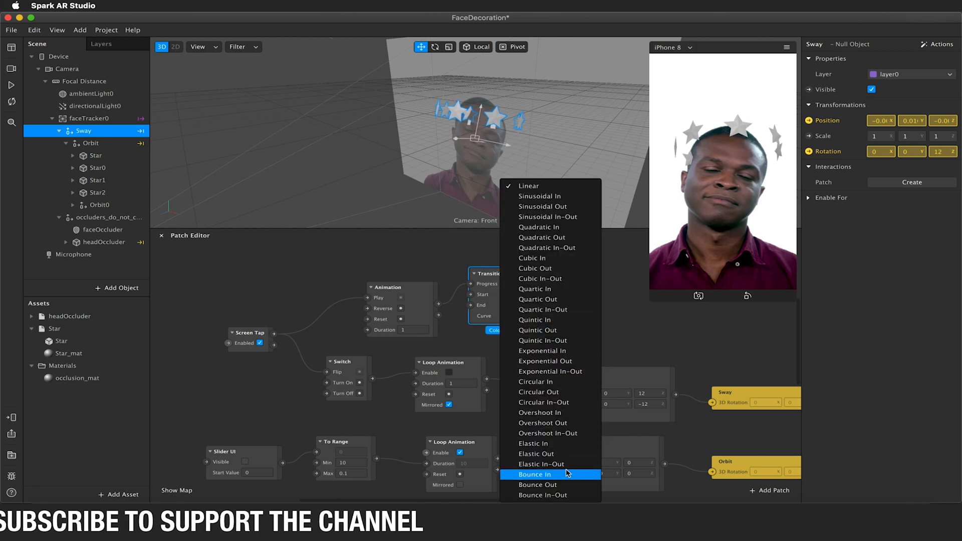
left_click(543, 494)
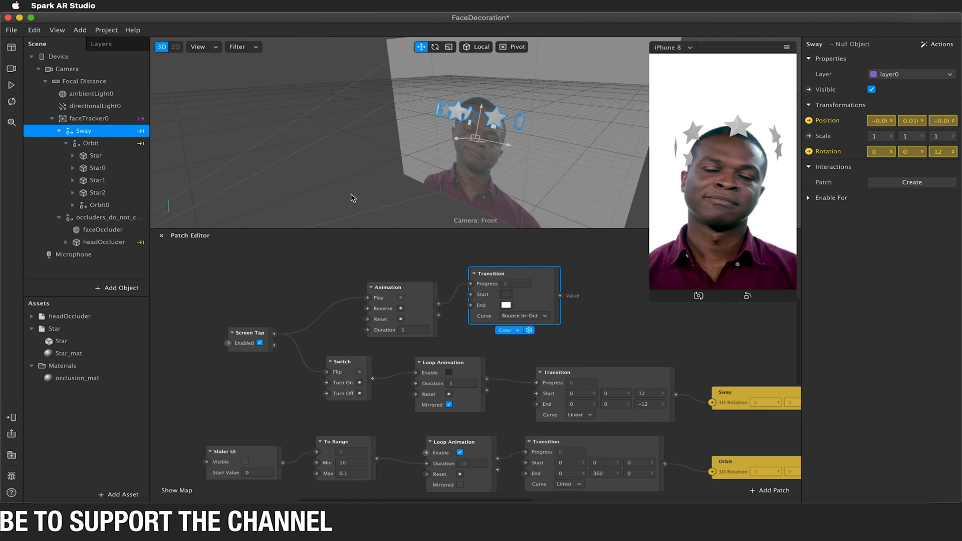
left_click(67, 353)
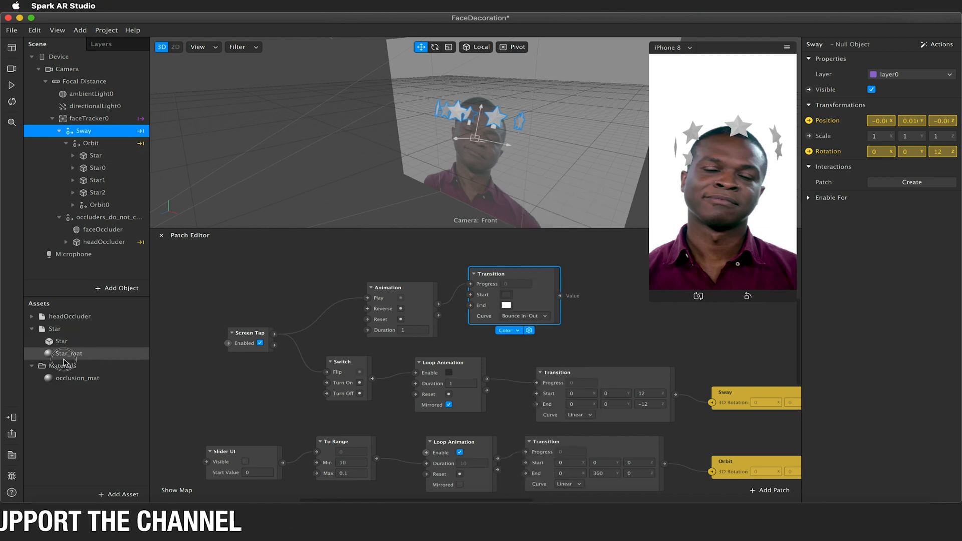
Step: Feed the transition into Star_mat's Diffuse Texture patch and pick a yellow end colour
left_click(69, 353)
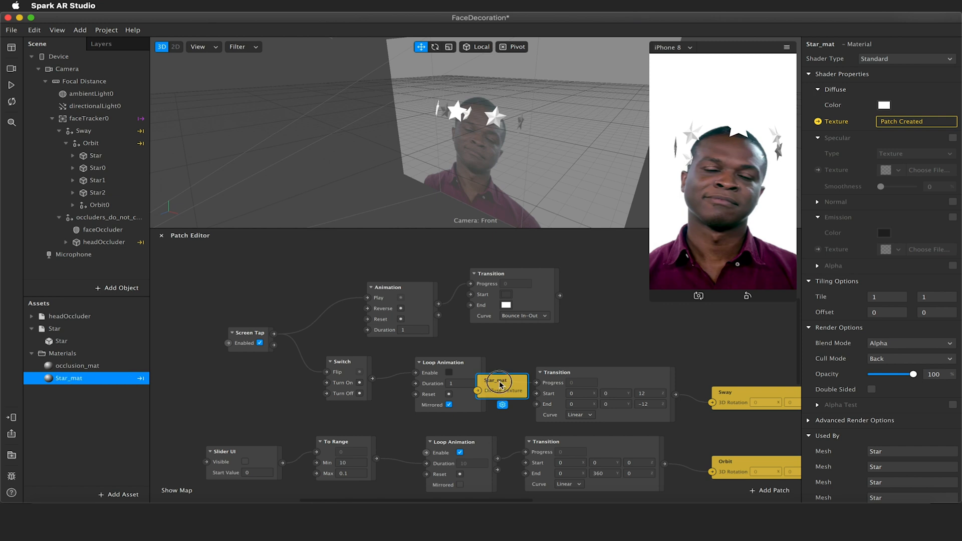
left_click_drag(500, 385, 624, 318)
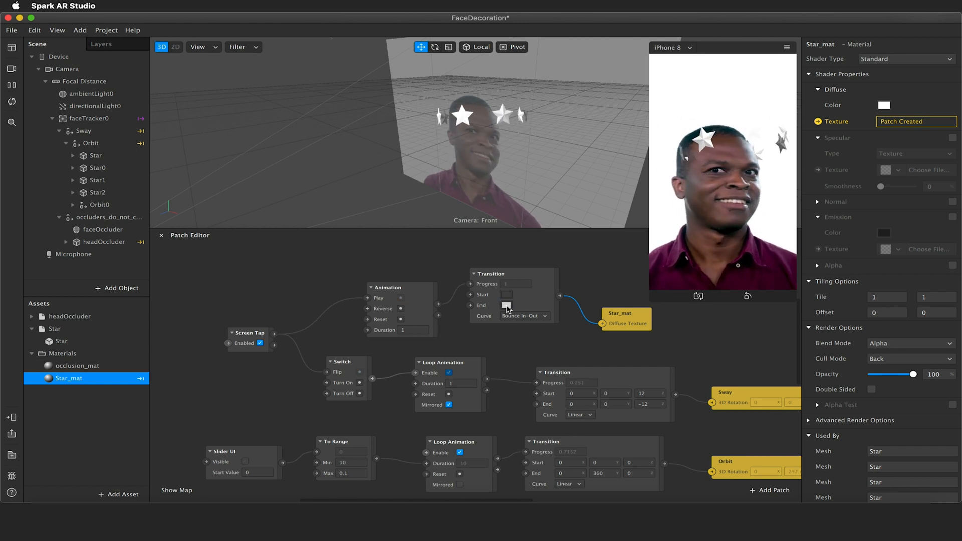
left_click(506, 304)
type("4")
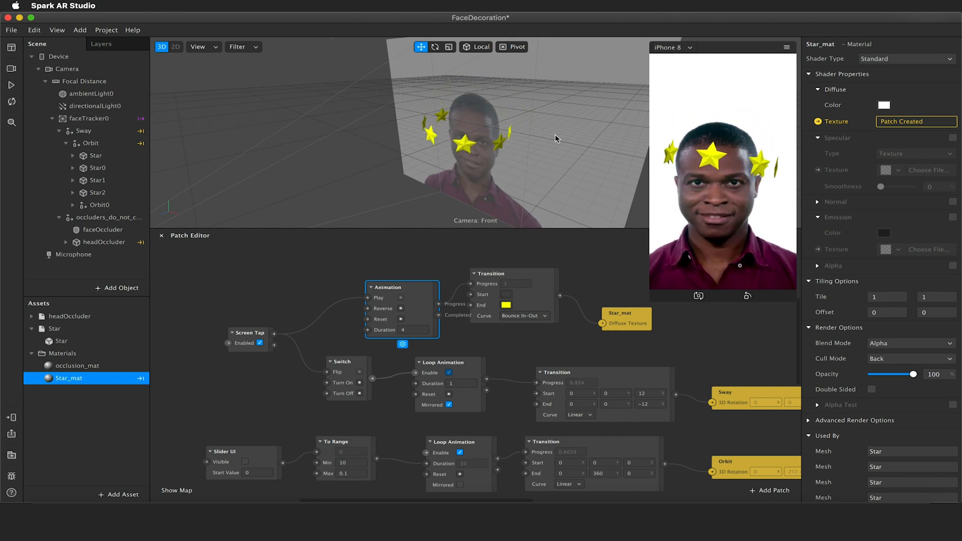
Step: Set the Orbit group's z position to .036 so the stars sit around the head
left_click(89, 143)
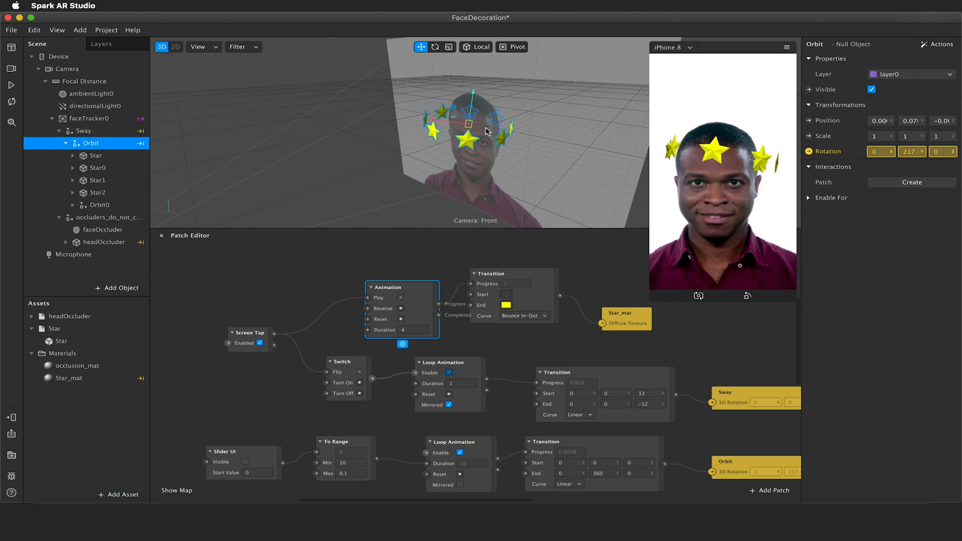
mouse_move(506, 163)
type(".002")
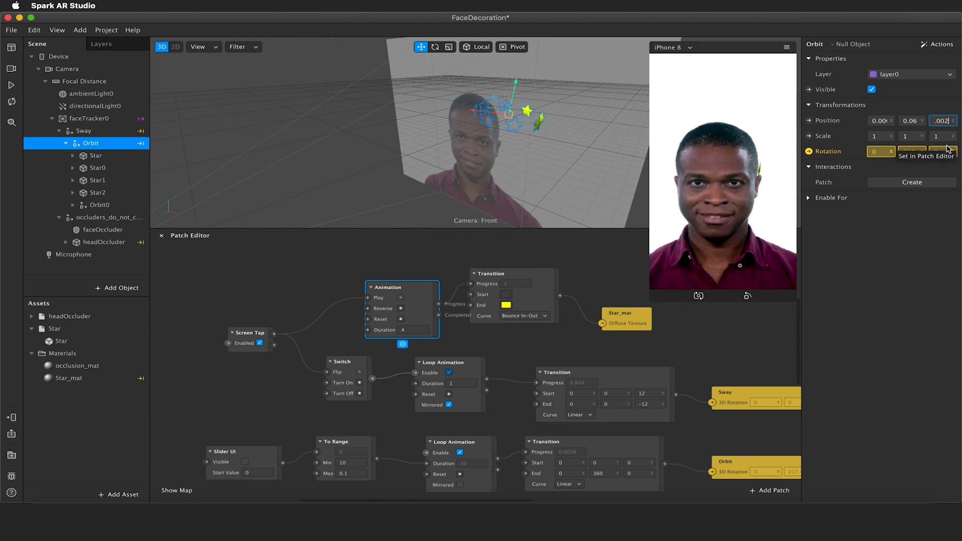
type(".036")
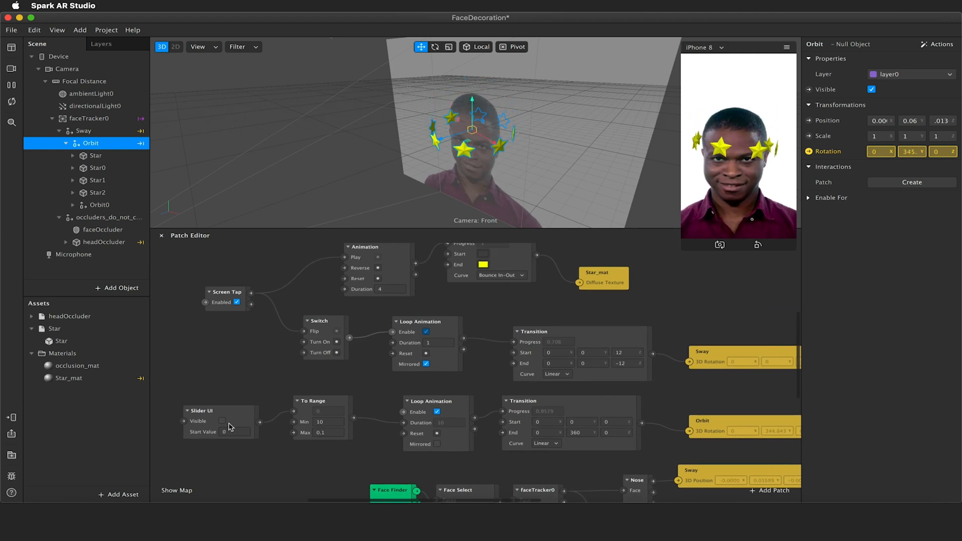
Step: Make the speed Slider UI visible and send the effect to the Instagram camera
left_click(223, 421)
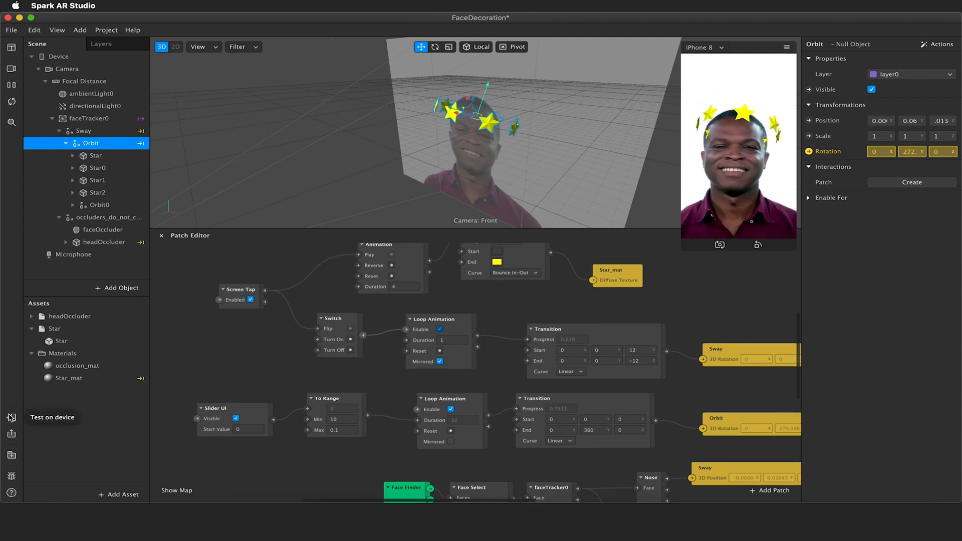
left_click(11, 417)
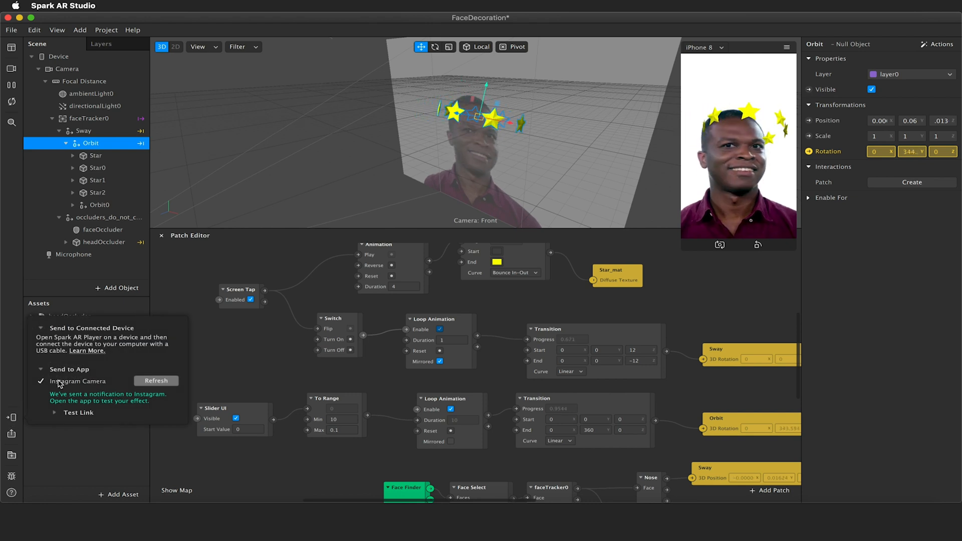